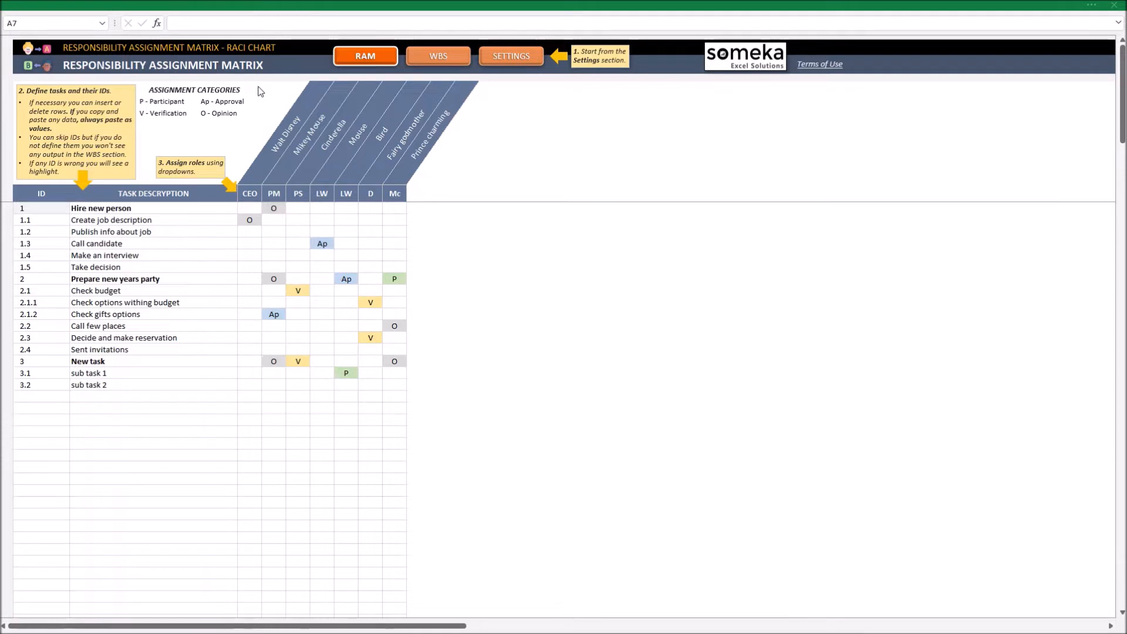
pyautogui.moveTo(436, 83)
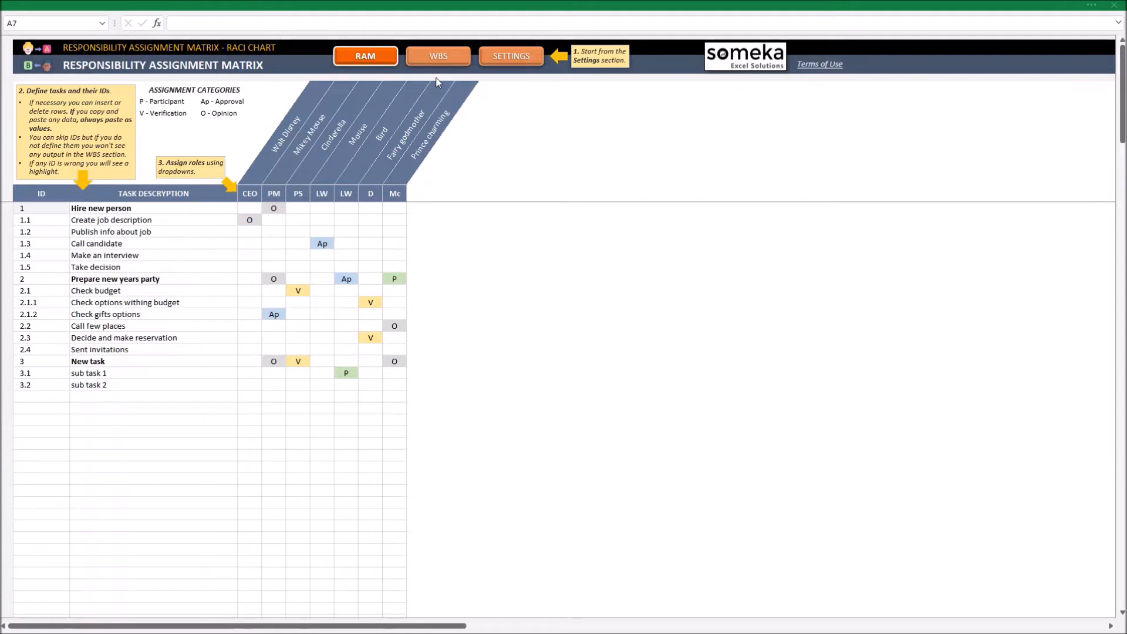
pyautogui.moveTo(465, 99)
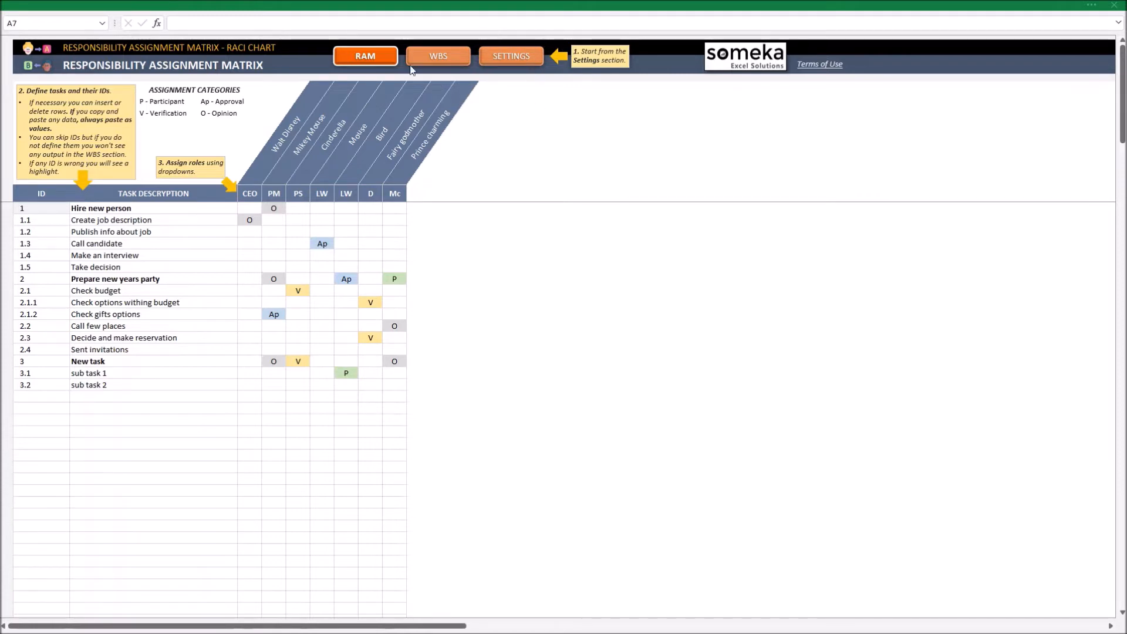
pyautogui.moveTo(458, 89)
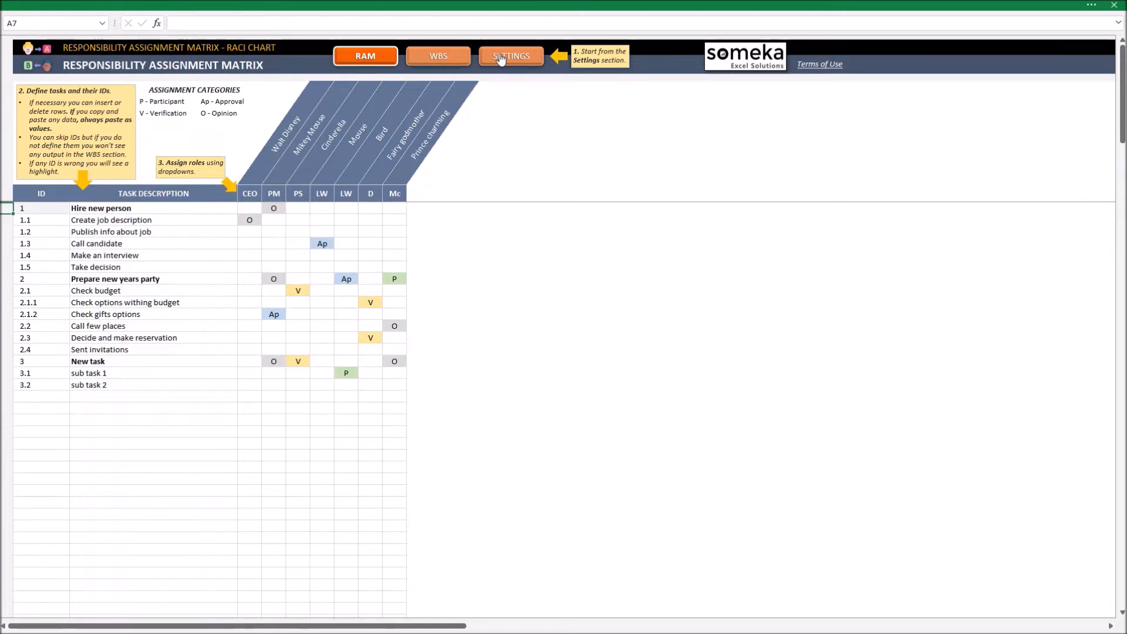
# In Settings, enter the categories Responsible, Accountable and Informaed in the empty Assignment Categories rows
pyautogui.click(510, 56)
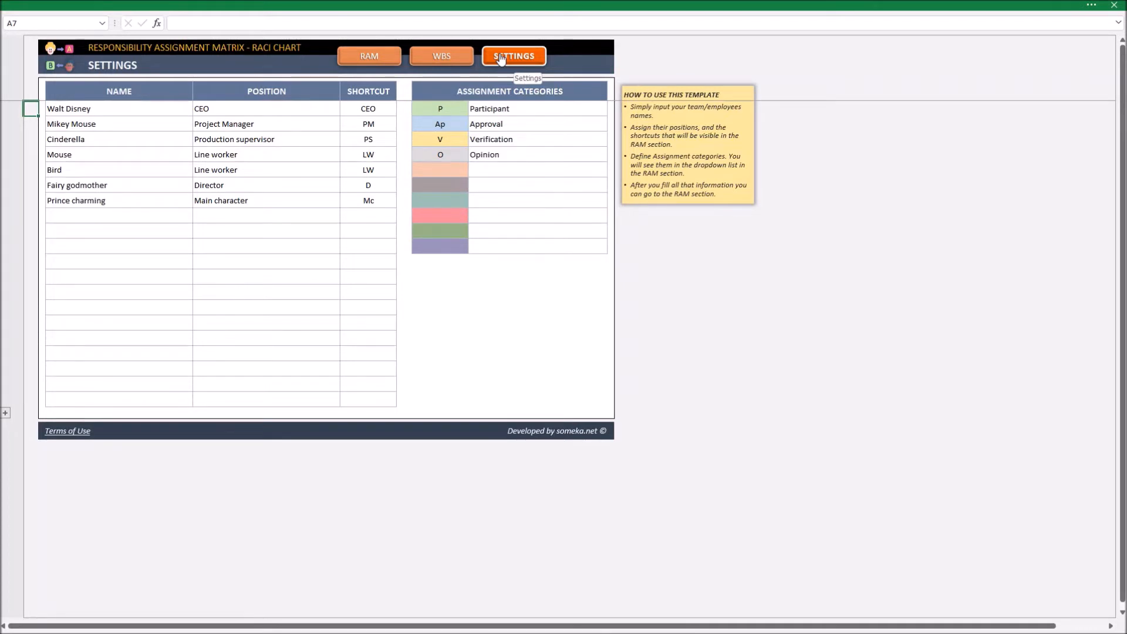
pyautogui.moveTo(497, 66)
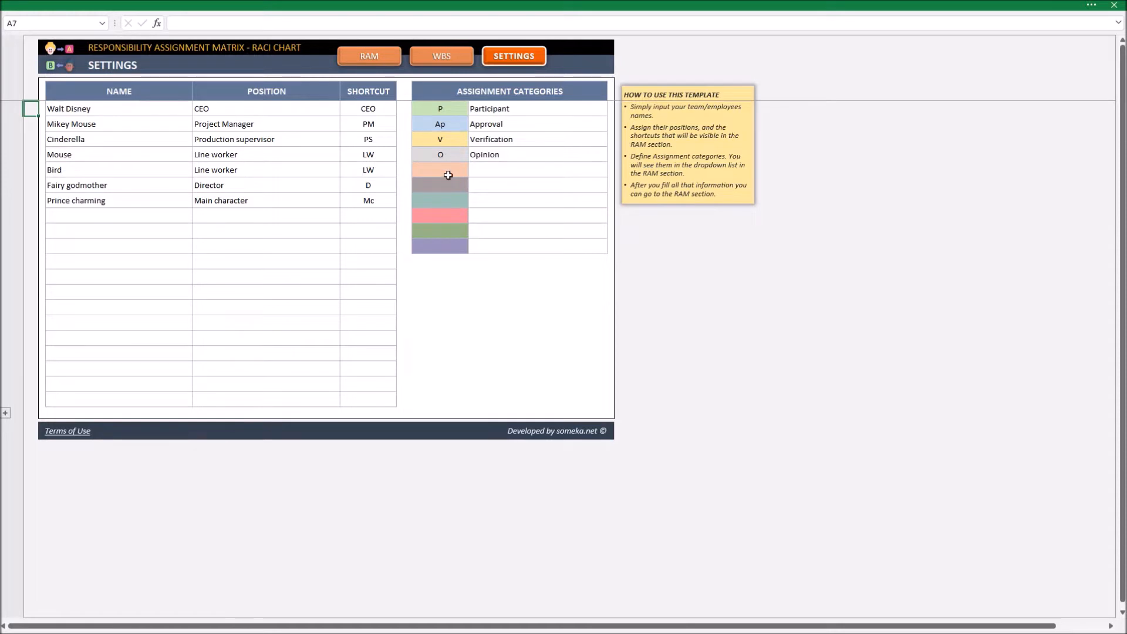
pyautogui.moveTo(295, 188)
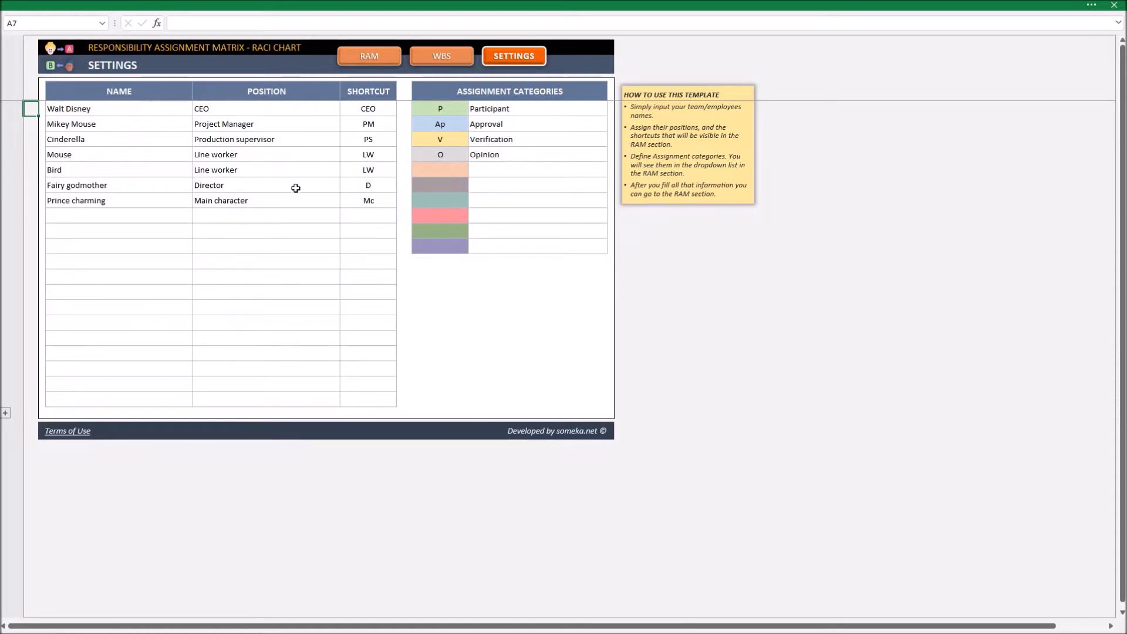
pyautogui.click(439, 170)
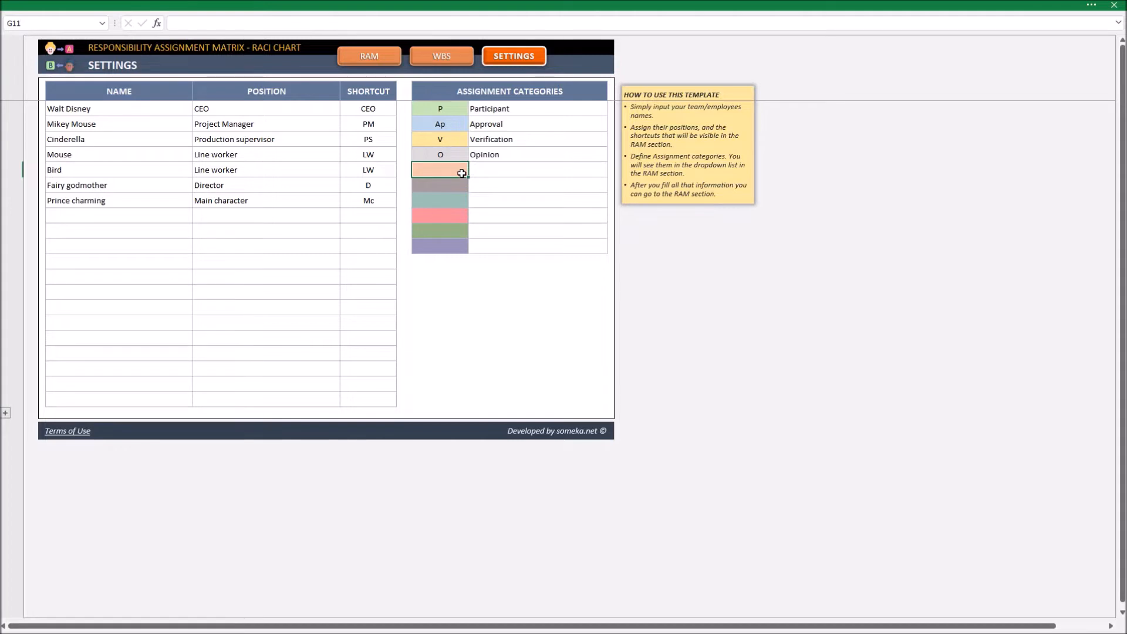
pyautogui.write('Responsible')
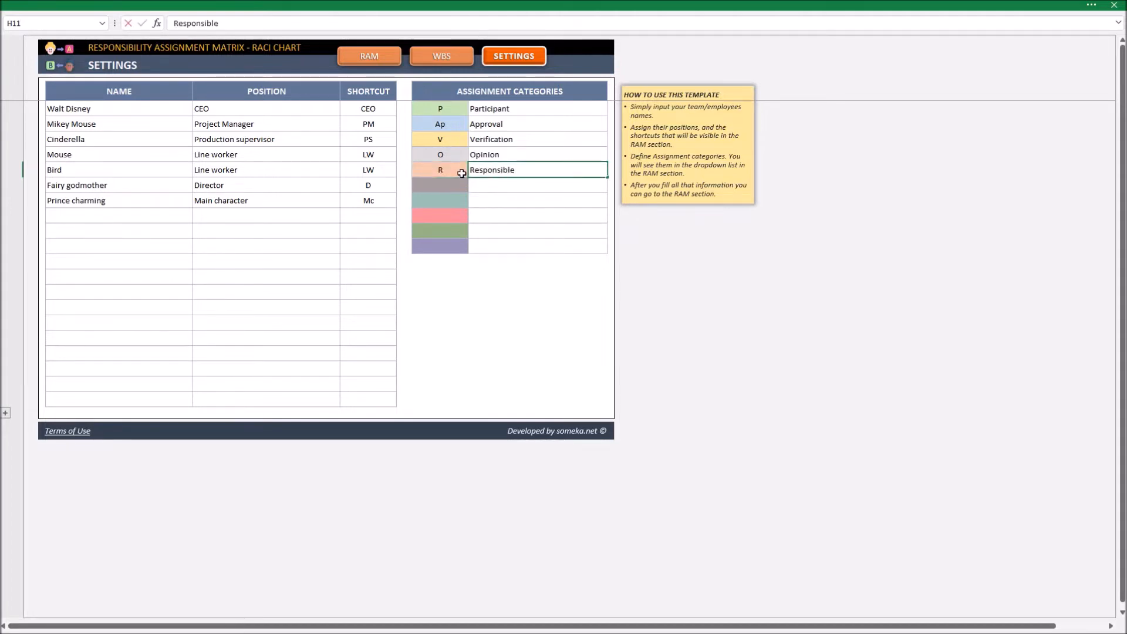
pyautogui.write('Accountable')
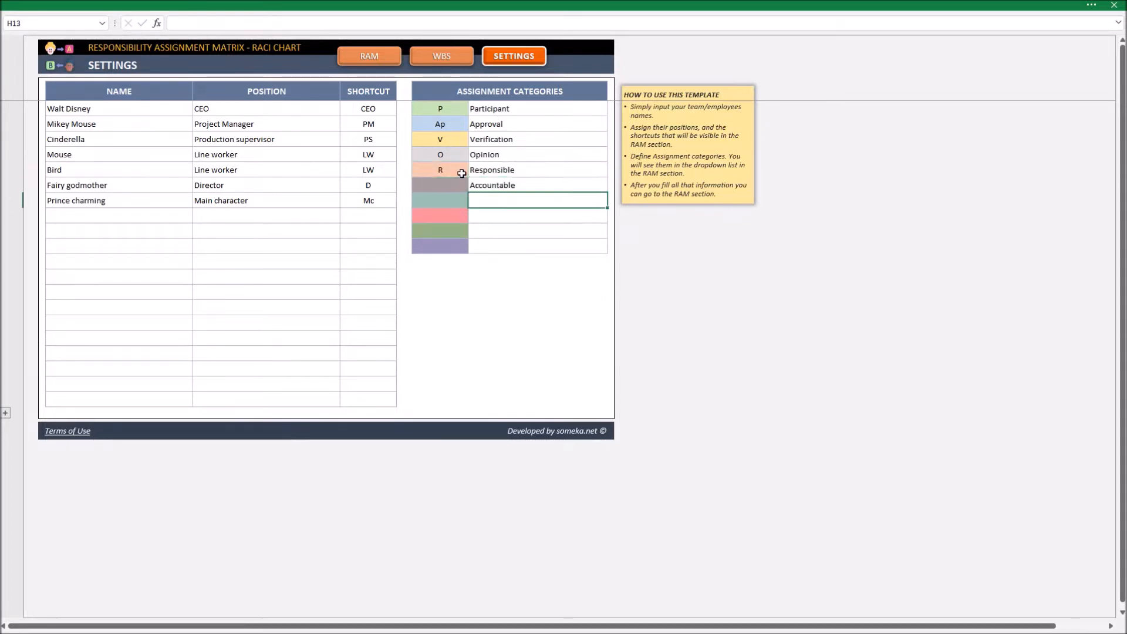
pyautogui.write('Informaed')
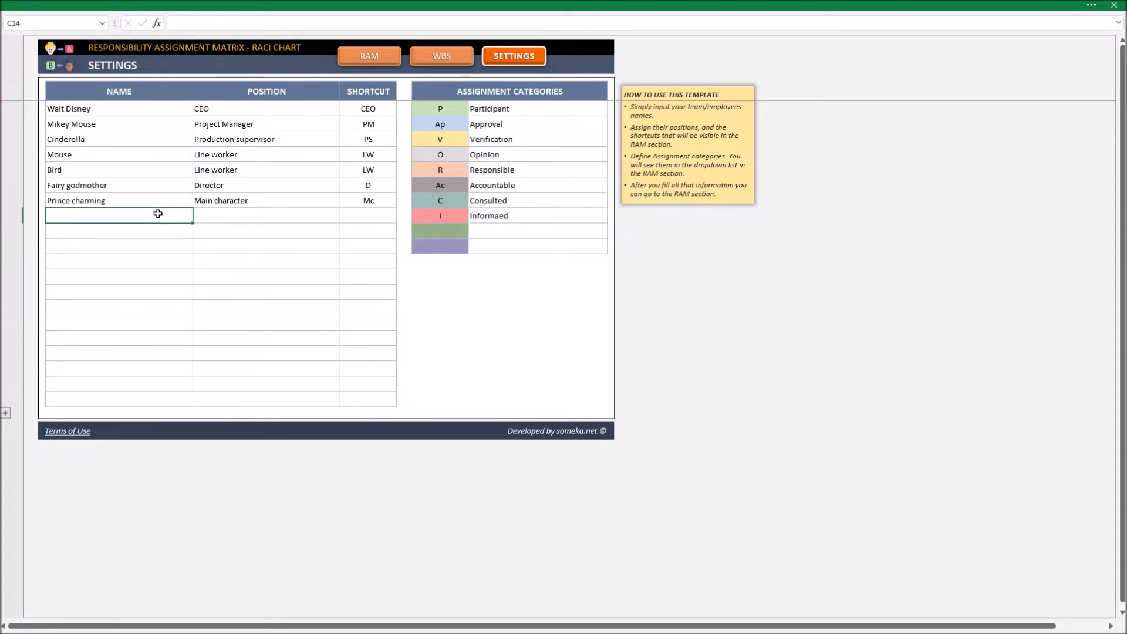
# Enter Belle, Prince charming and Beast as new rows in the Settings name table
pyautogui.write('Belle')
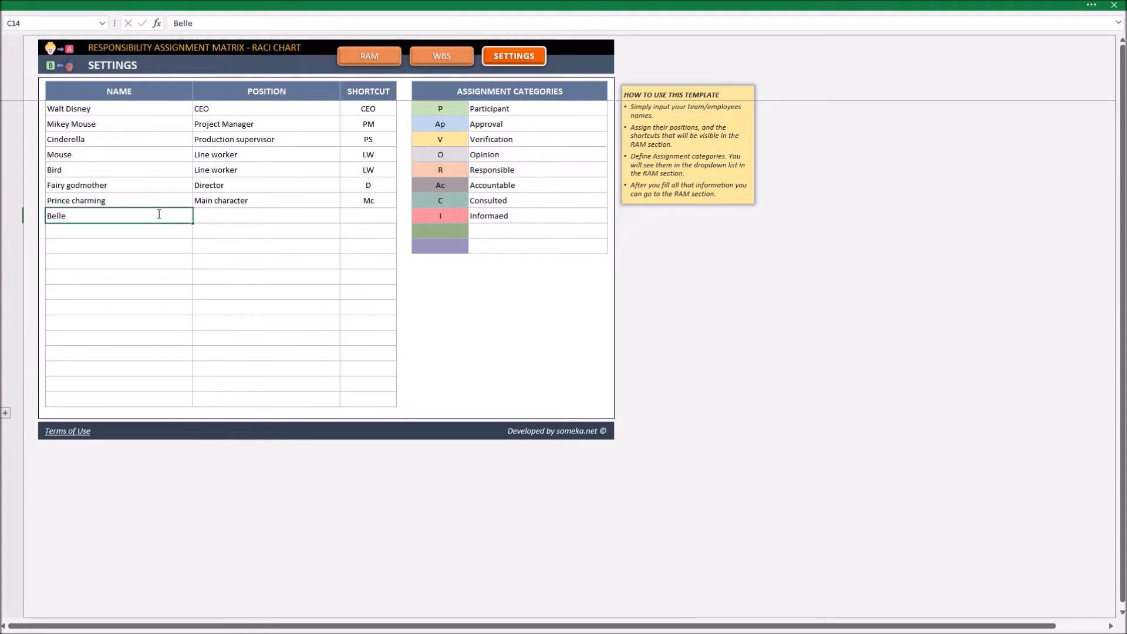
pyautogui.write('Prince charming')
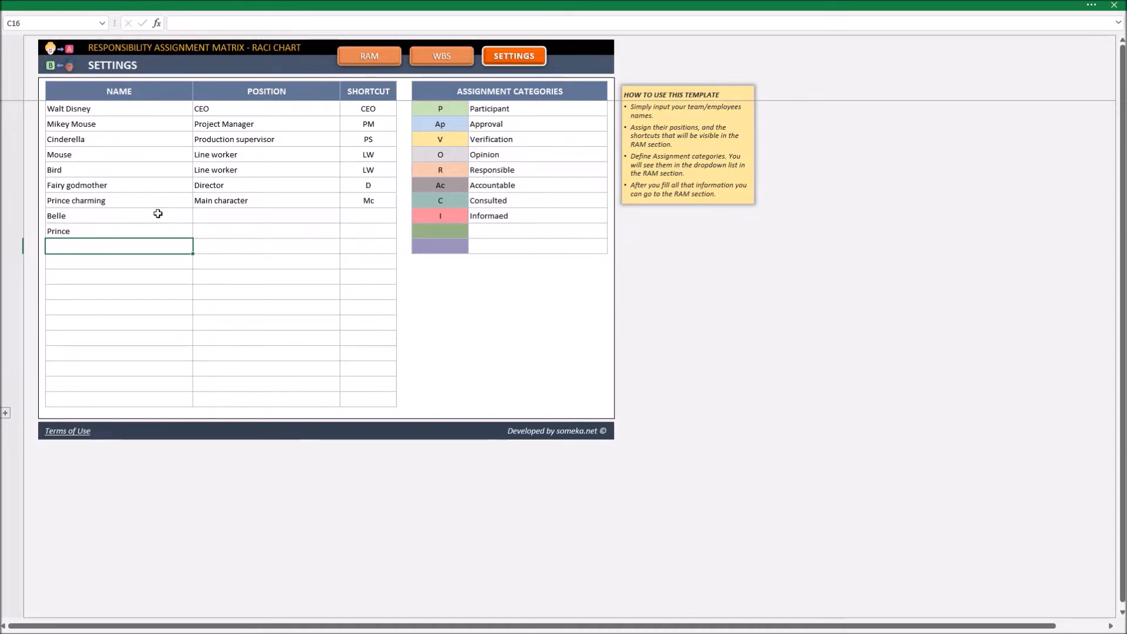
pyautogui.write('Beast')
pyautogui.click(118, 261)
pyautogui.write('Gaston')
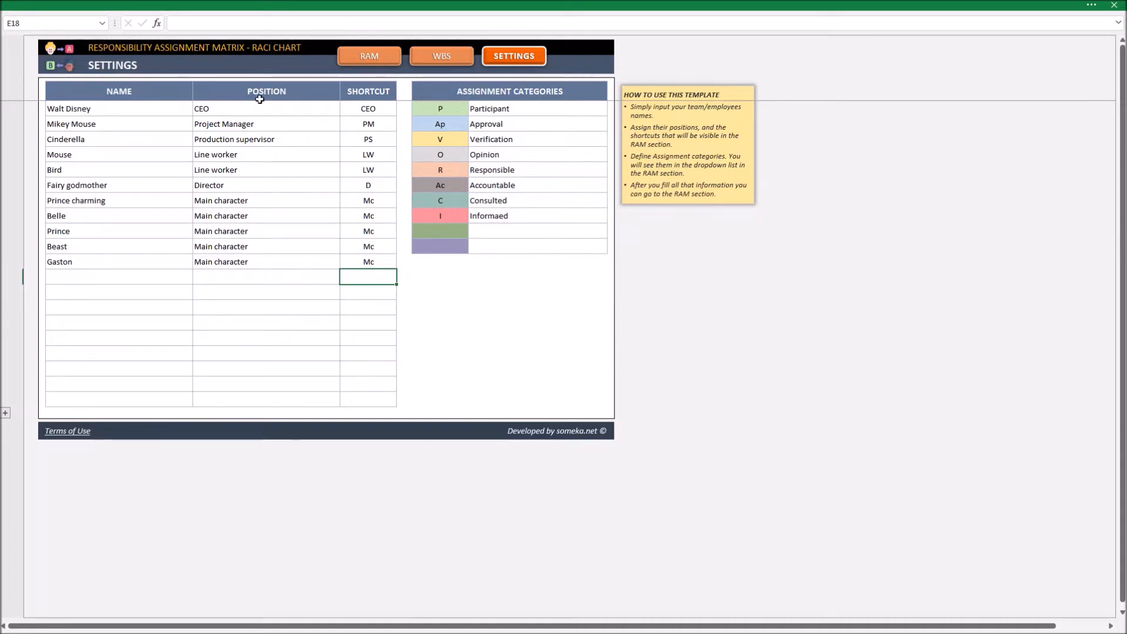
pyautogui.moveTo(255, 122)
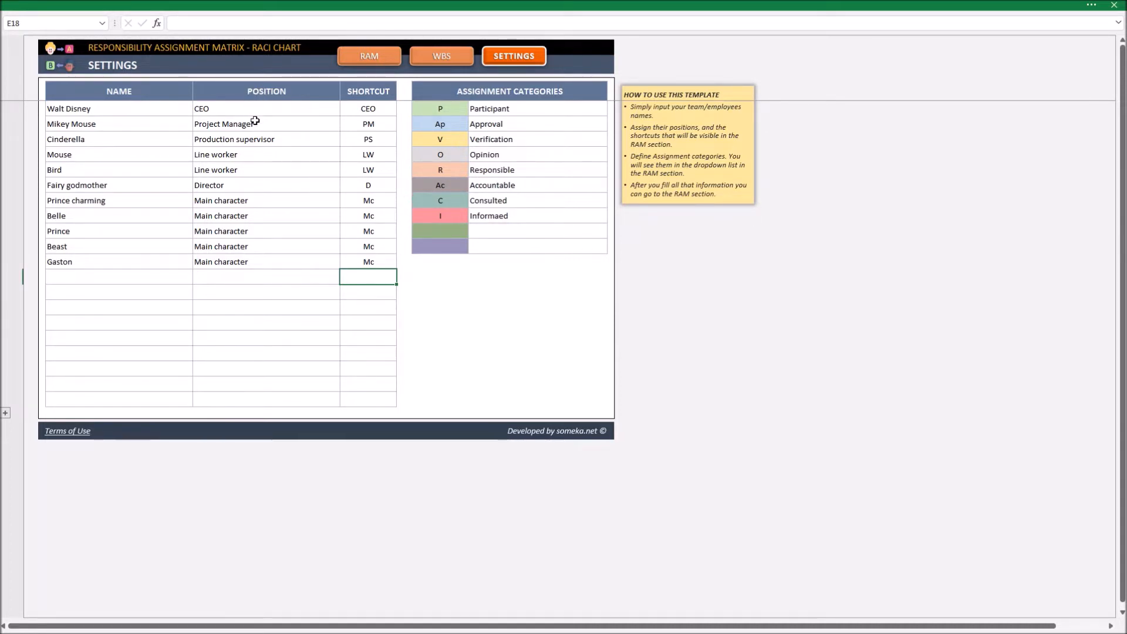
pyautogui.moveTo(369, 56)
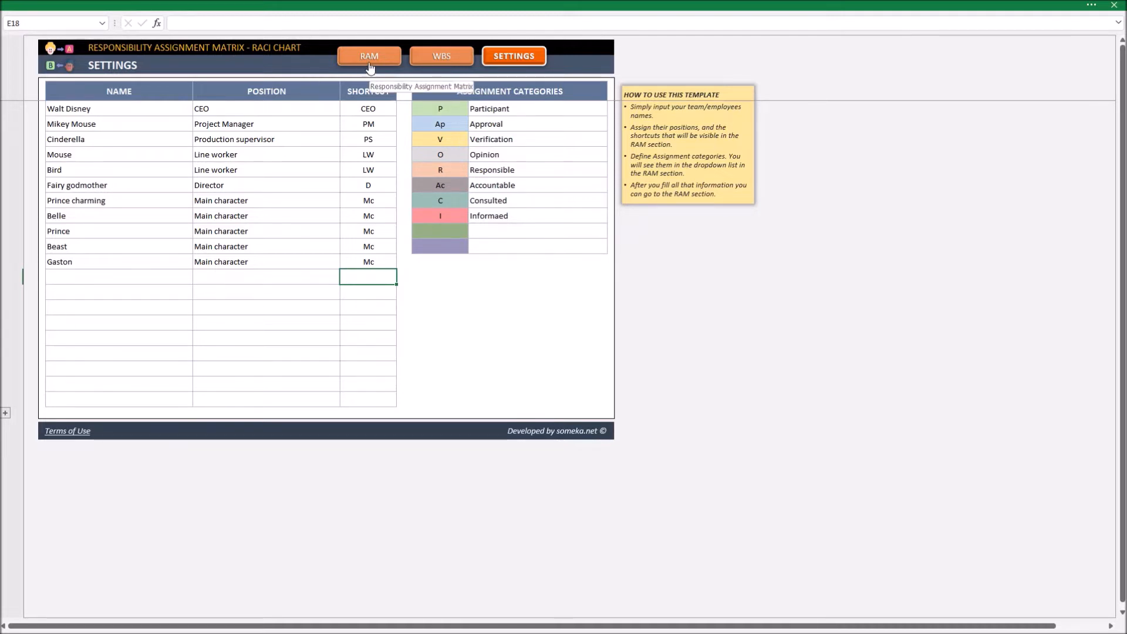
# Return to the RAM sheet to see the new team member columns
pyautogui.click(369, 56)
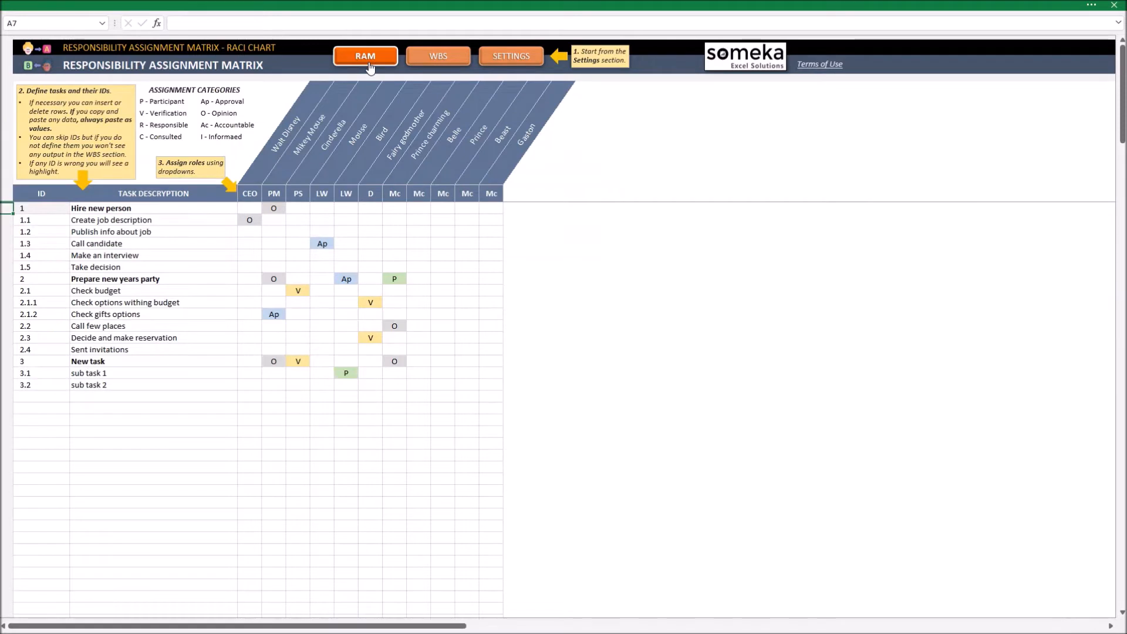
pyautogui.moveTo(515, 94)
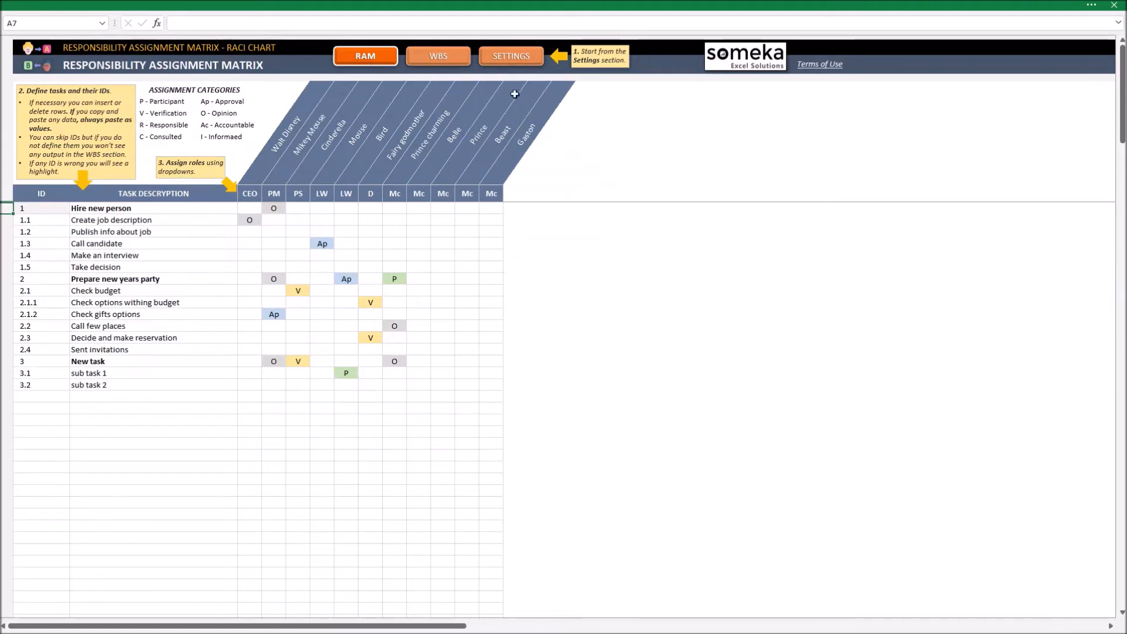
pyautogui.moveTo(512, 200)
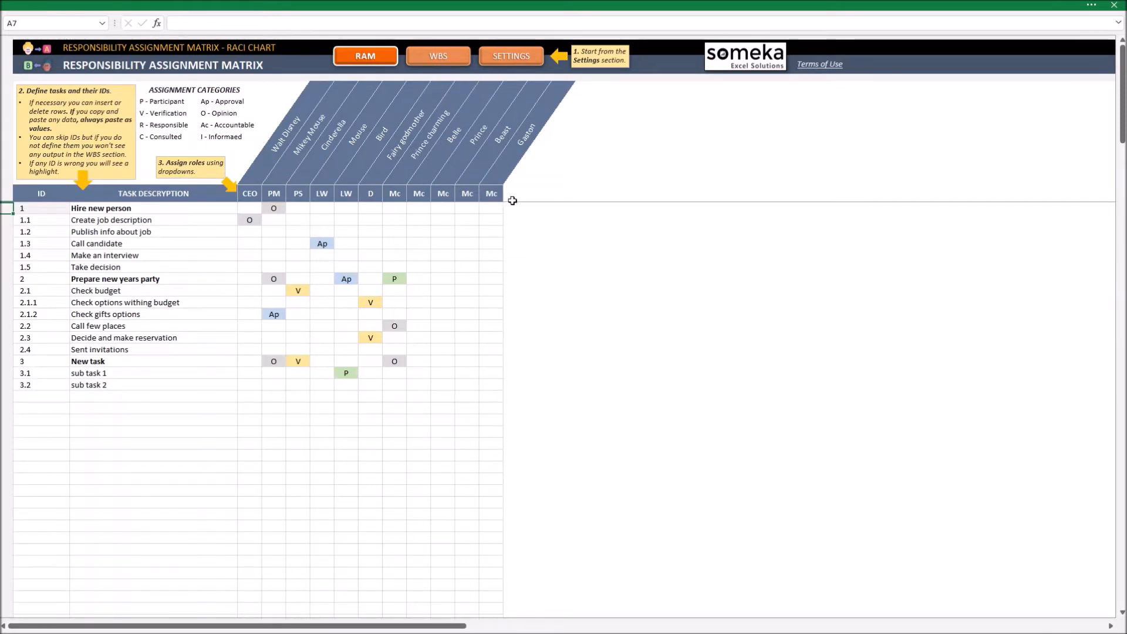
pyautogui.moveTo(434, 199)
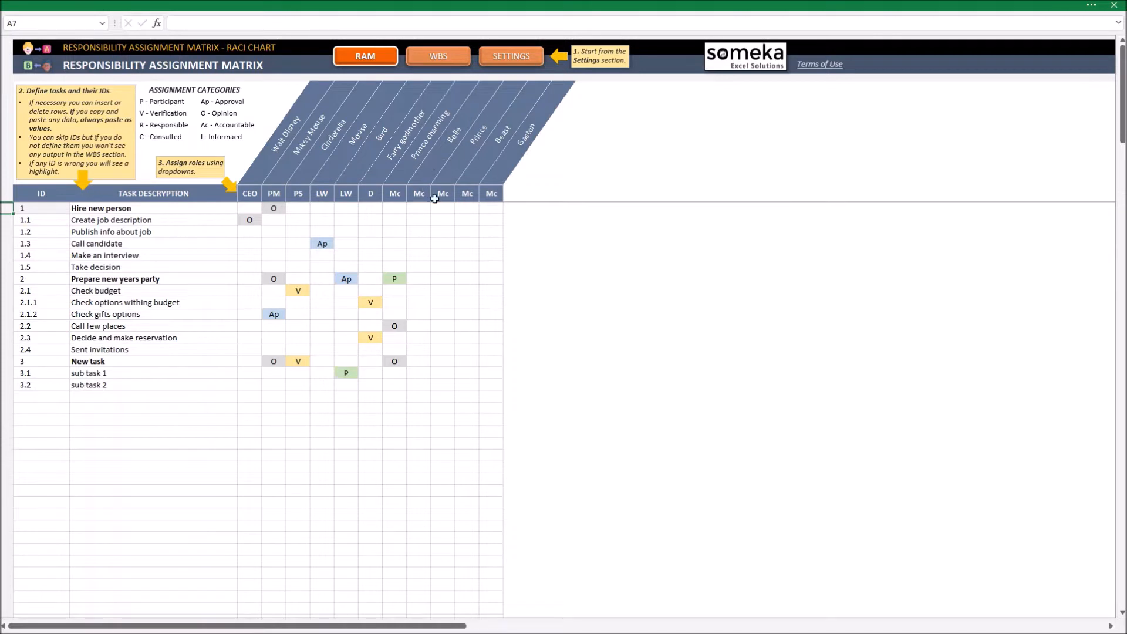
pyautogui.moveTo(481, 192)
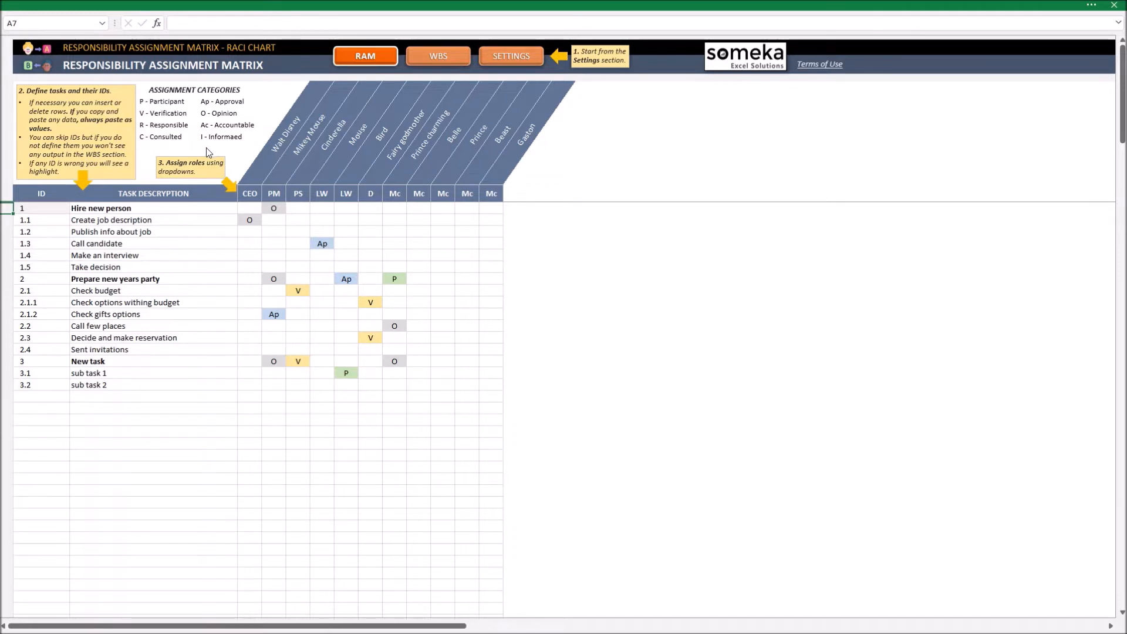
pyautogui.moveTo(209, 119)
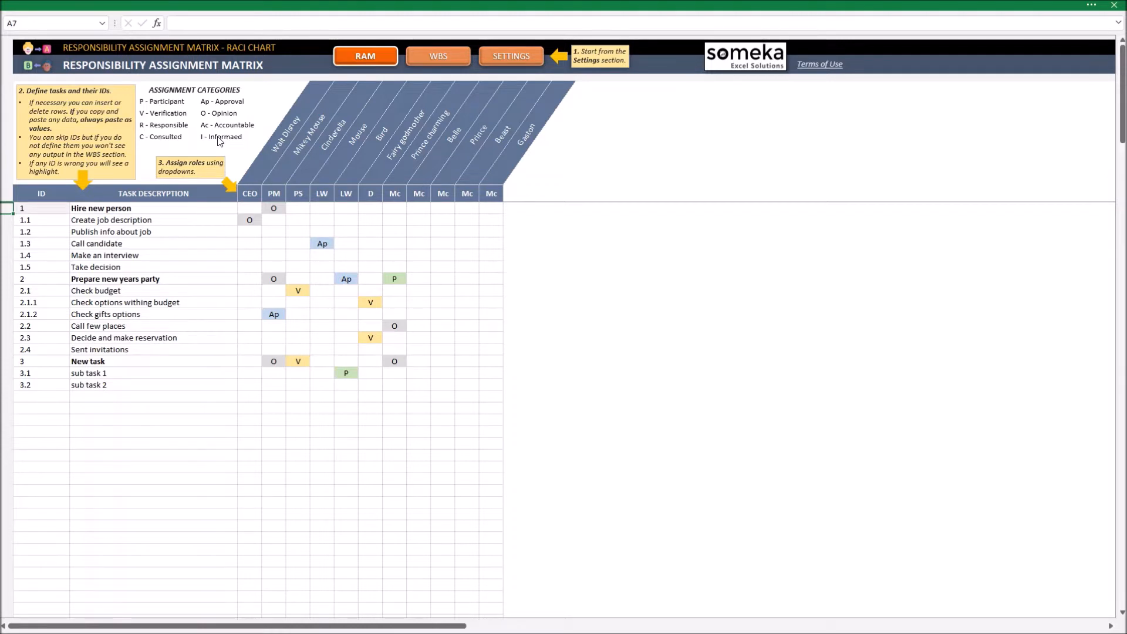
pyautogui.moveTo(207, 274)
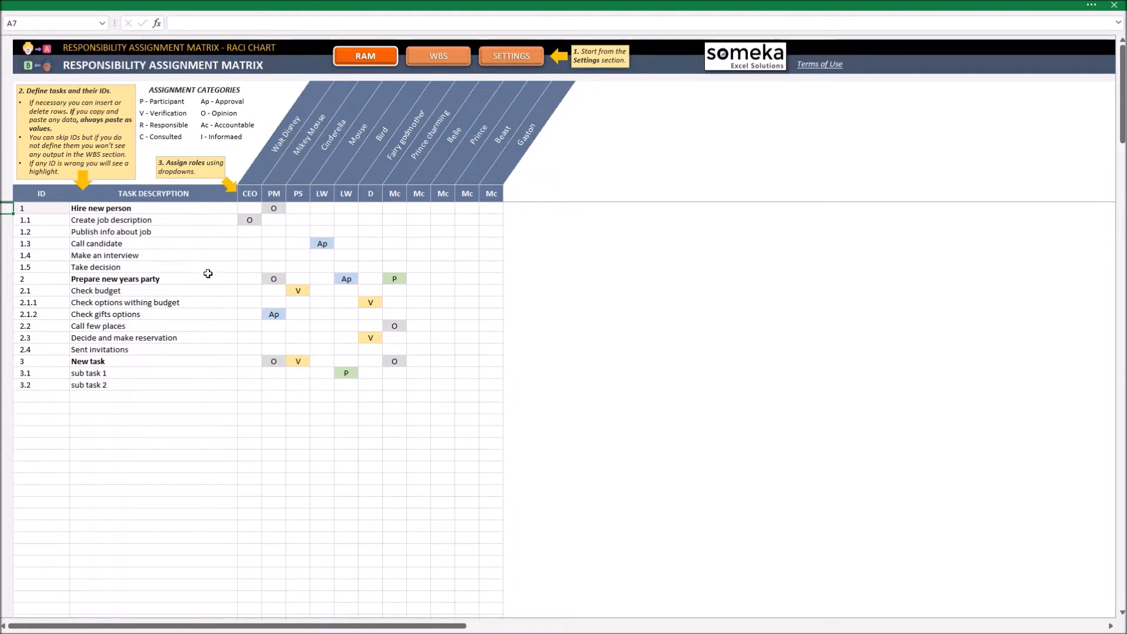
pyautogui.moveTo(242, 308)
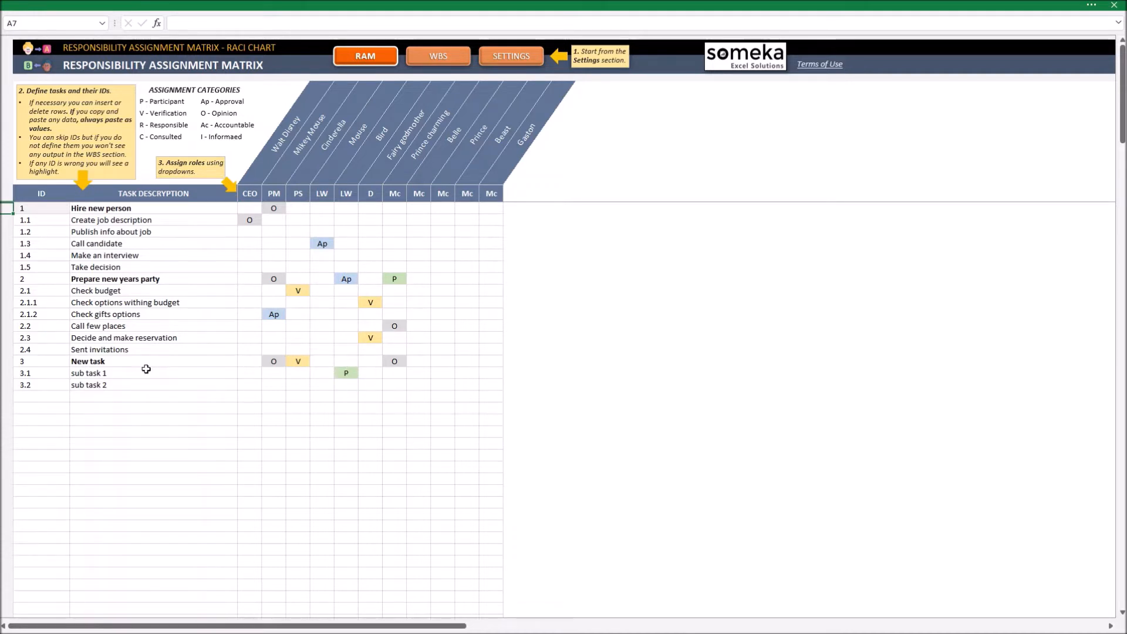
# Enter task 3 'Decide the story' with subtasks 'Read 3 optional scripts' and 'Decide the script'
pyautogui.click(41, 361)
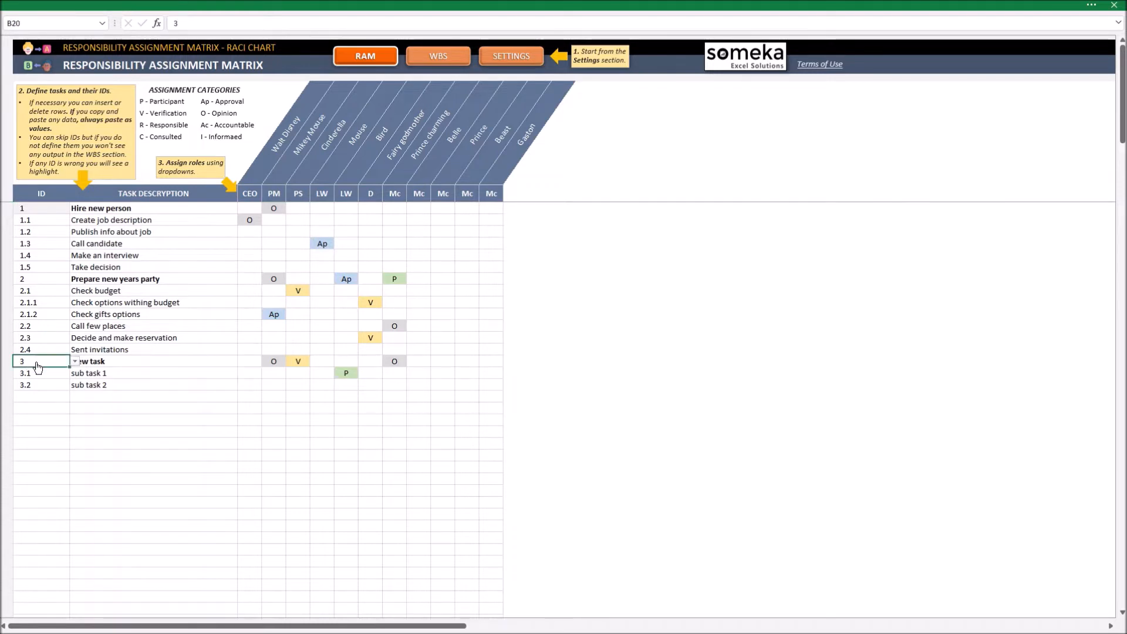
pyautogui.moveTo(464, 385)
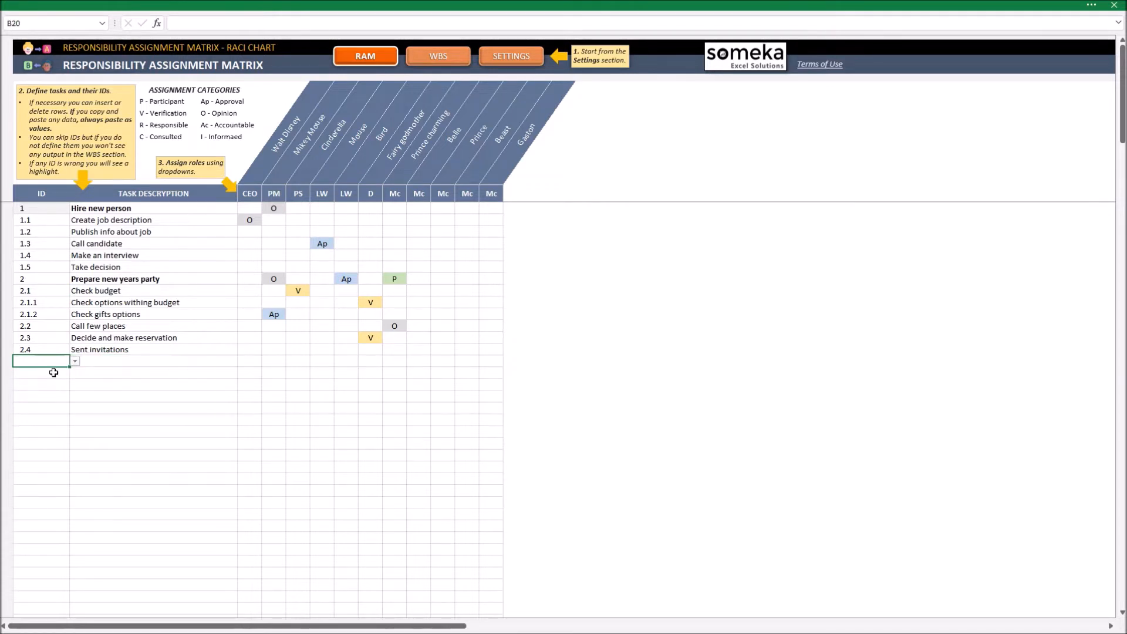
pyautogui.write('3')
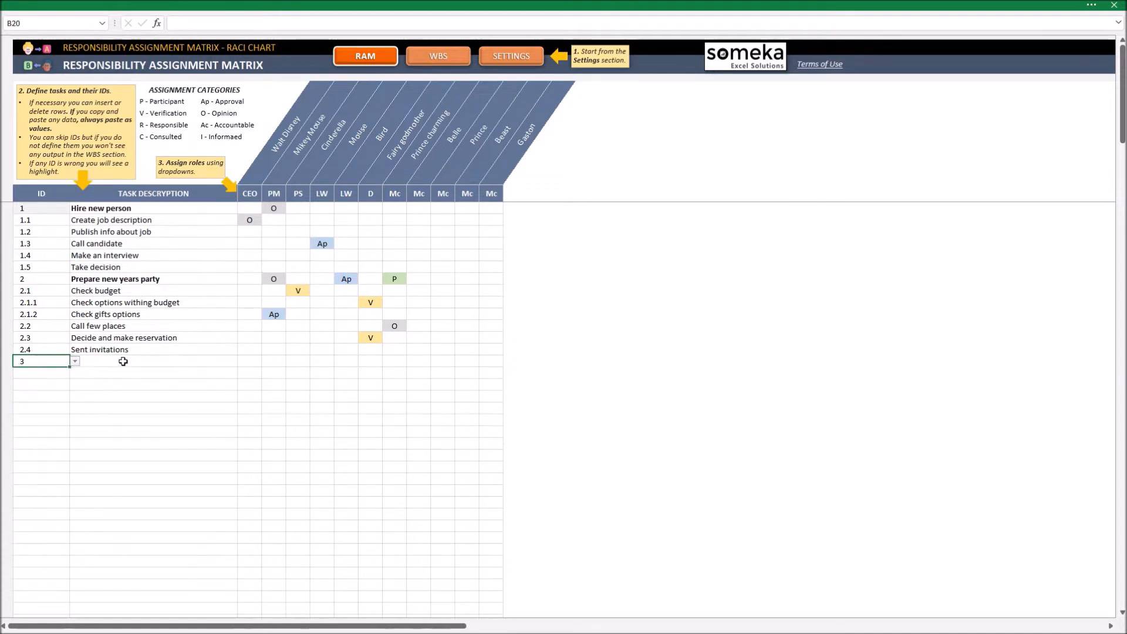
pyautogui.write('Decide the story')
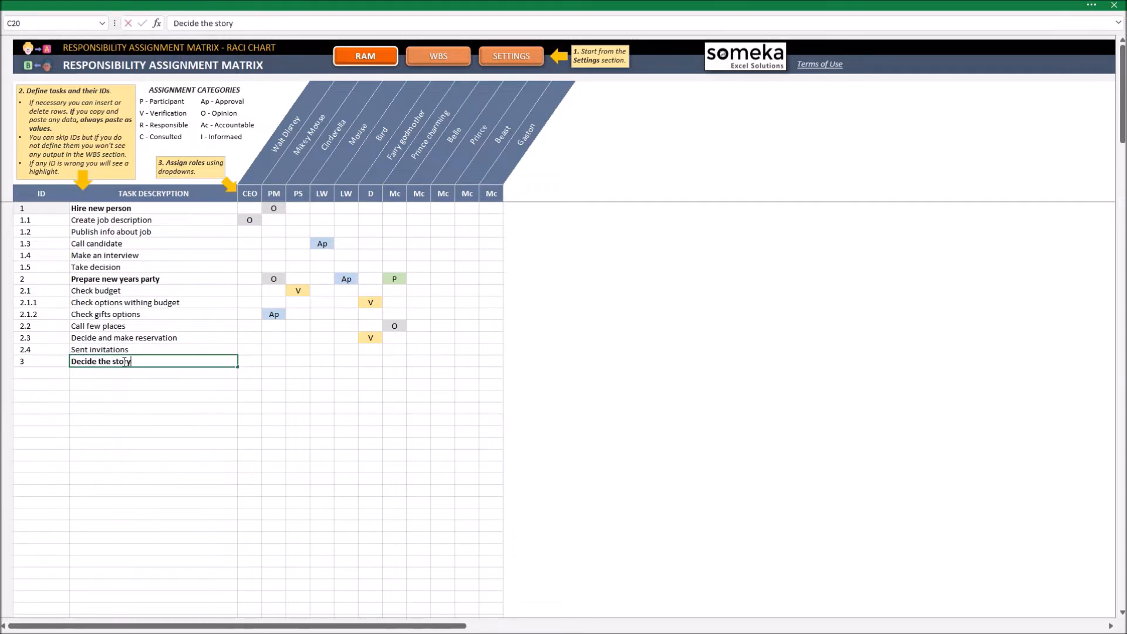
pyautogui.press('enter')
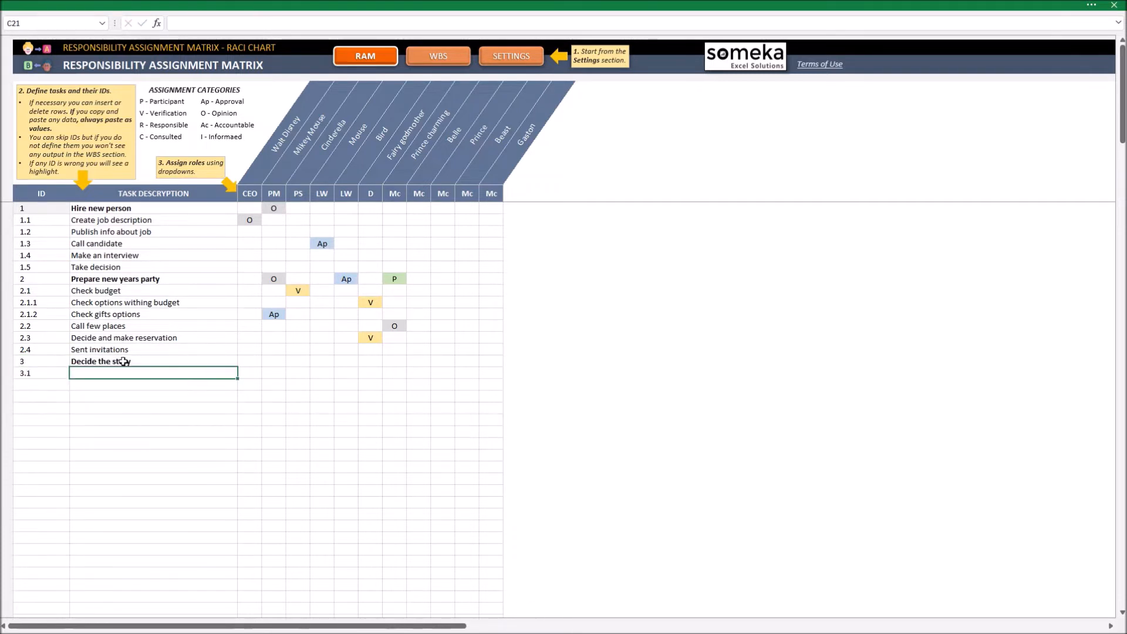
pyautogui.write('Read 3 optional scripts')
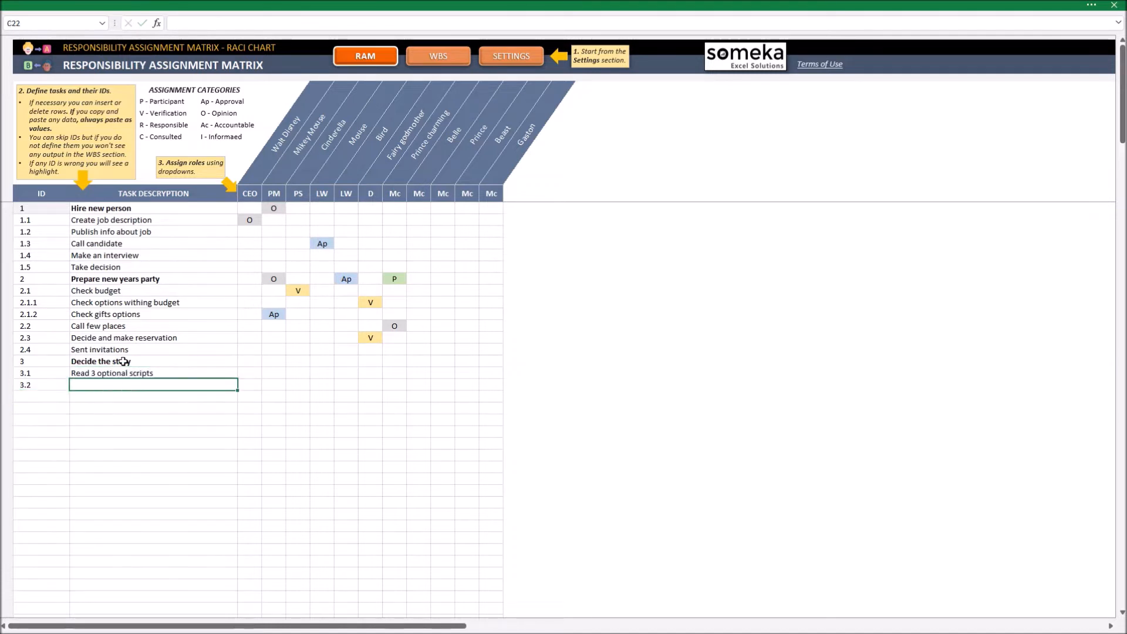
pyautogui.write('Decide the script')
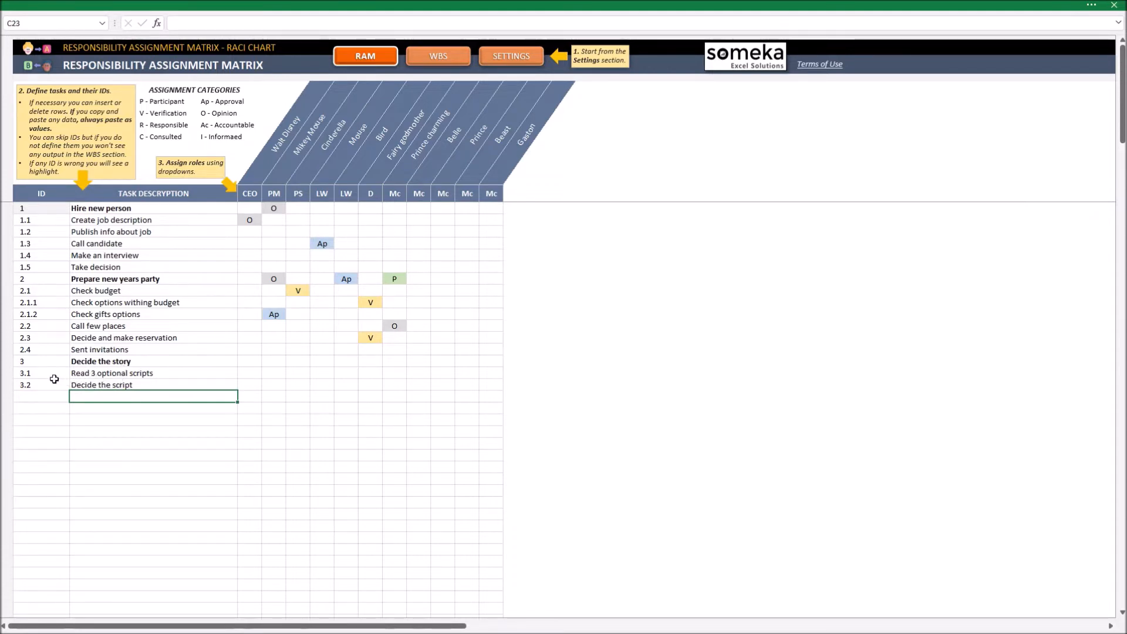
pyautogui.moveTo(102, 385)
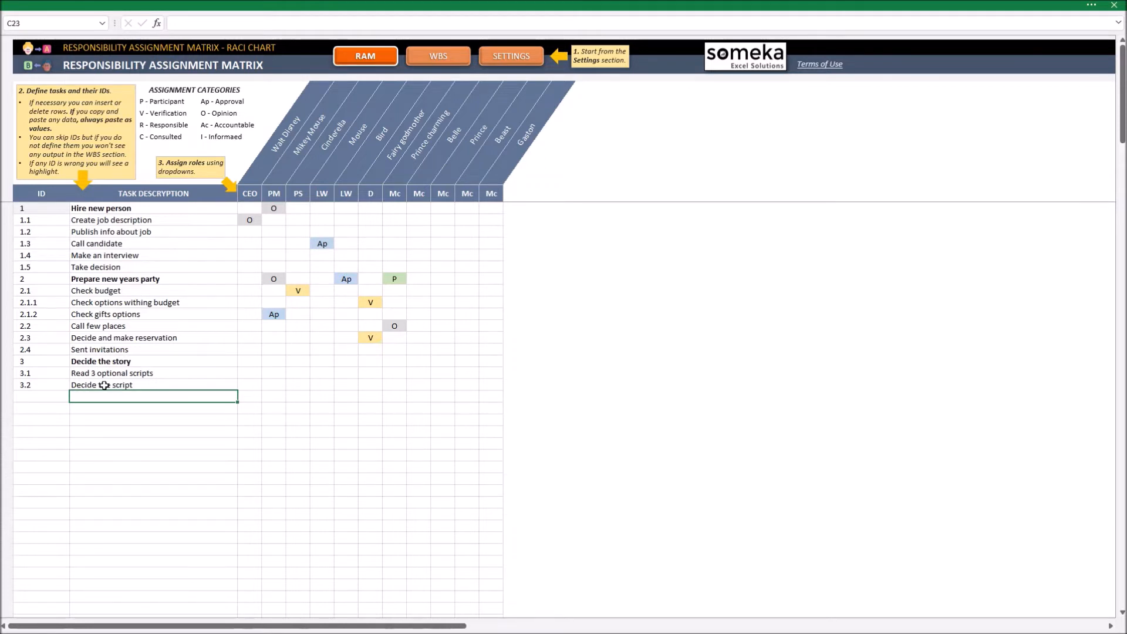
pyautogui.moveTo(105, 387)
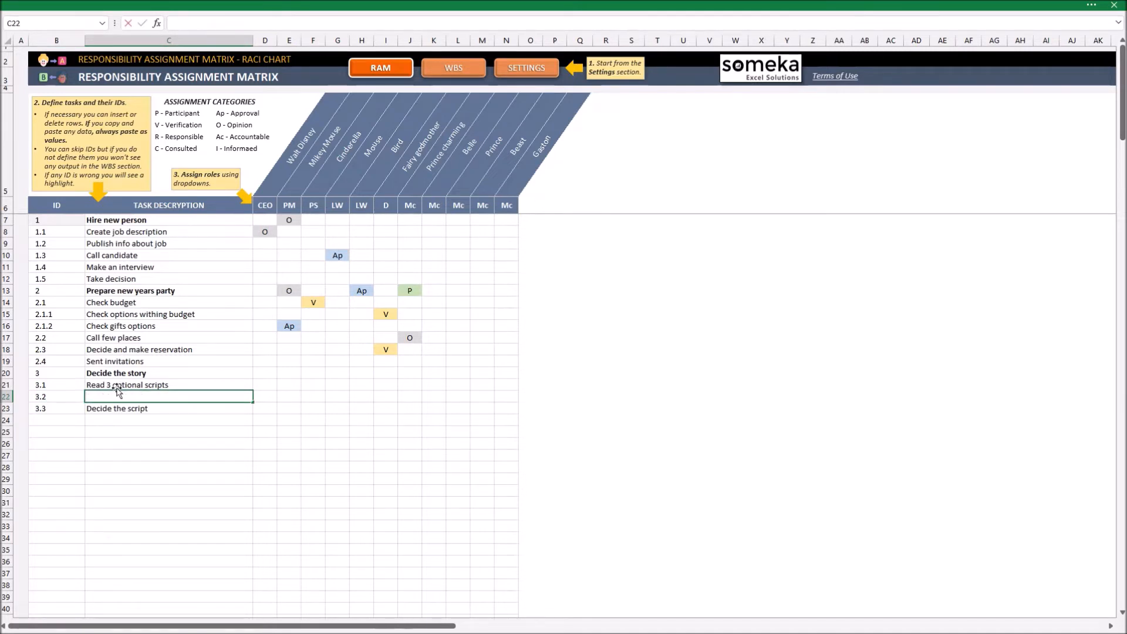
# Type 'Check the budget vs script' into the inserted row as subtask 3.2
pyautogui.write('Check the budget vs')
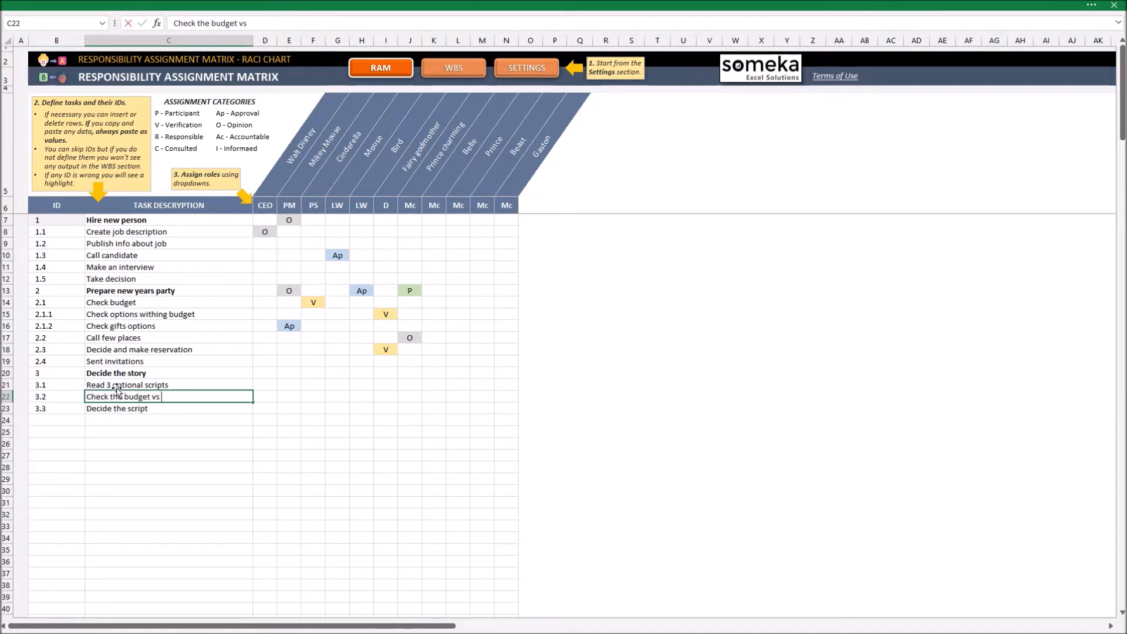
pyautogui.write('script')
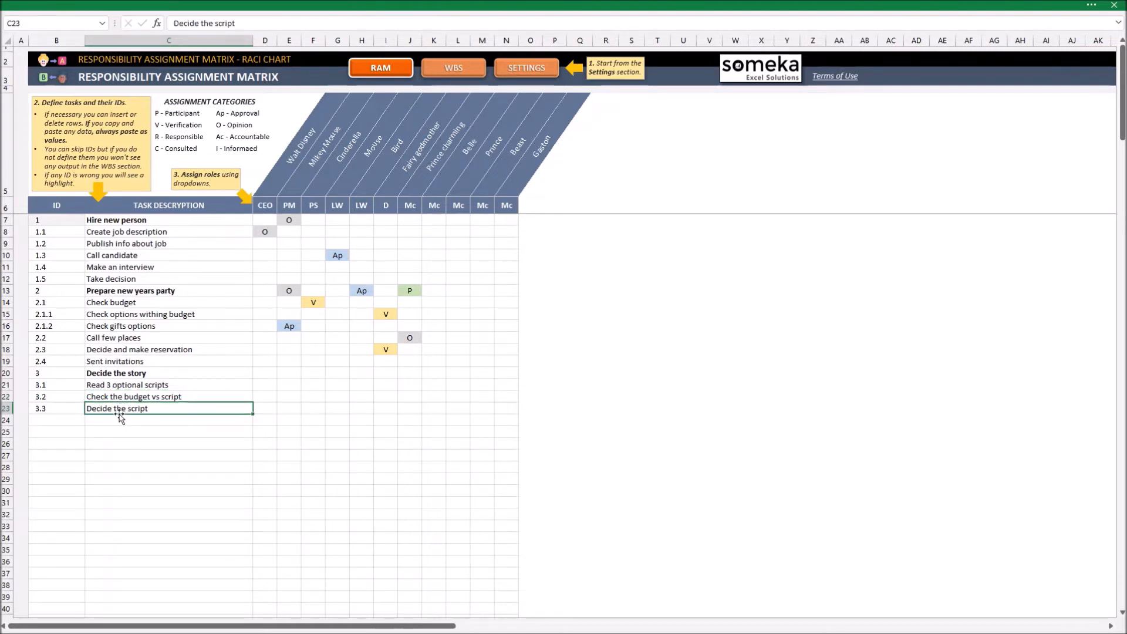
pyautogui.moveTo(106, 417)
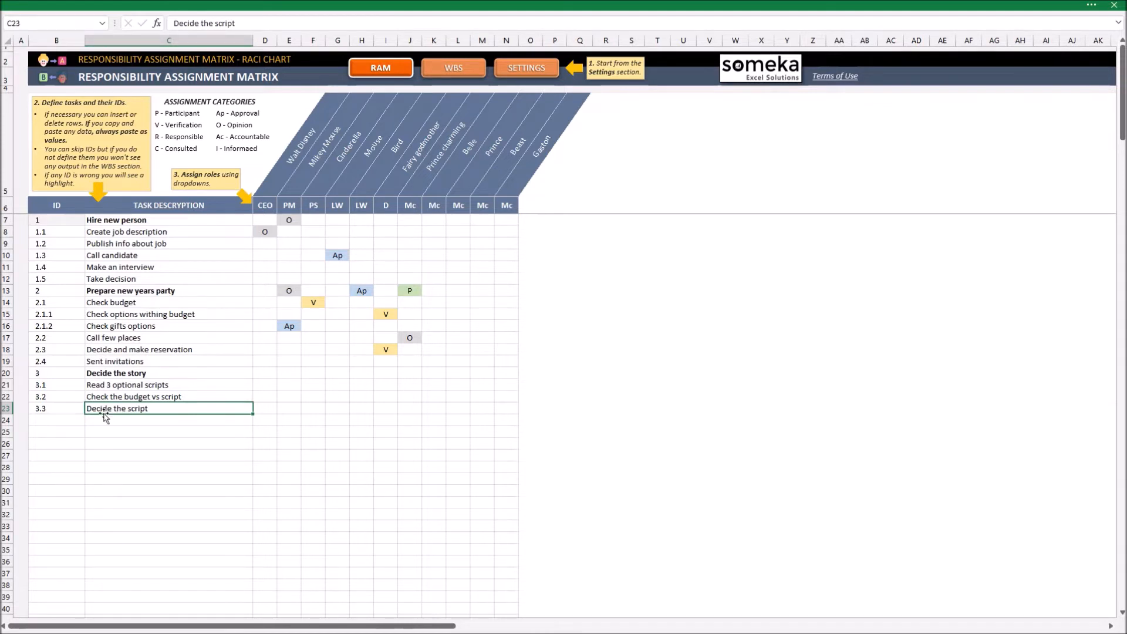
pyautogui.moveTo(105, 414)
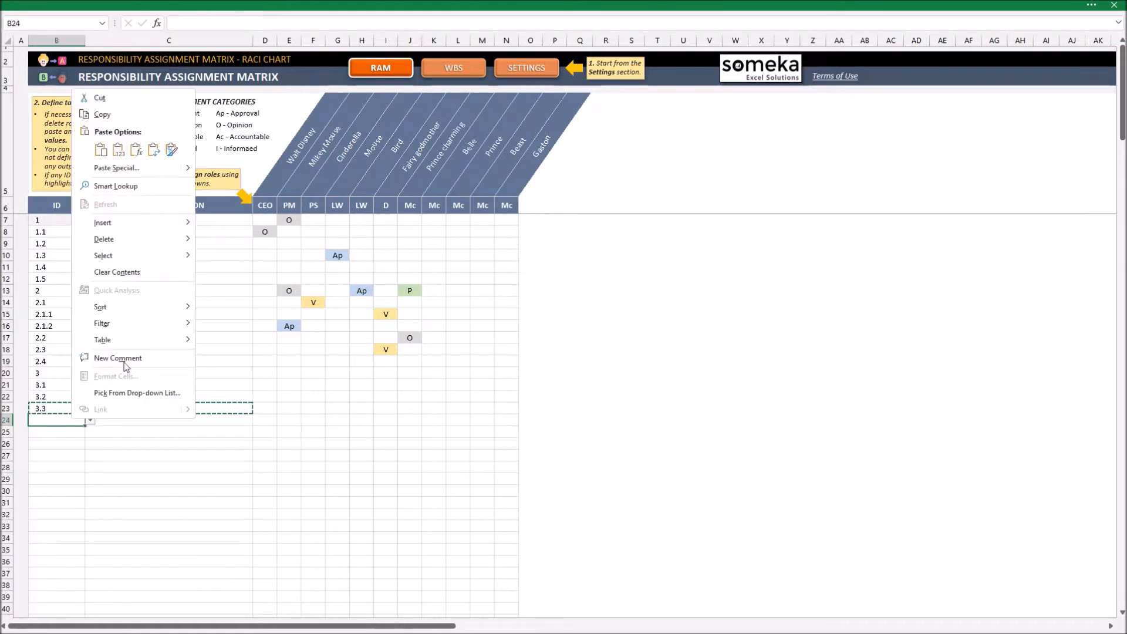
pyautogui.moveTo(118, 148)
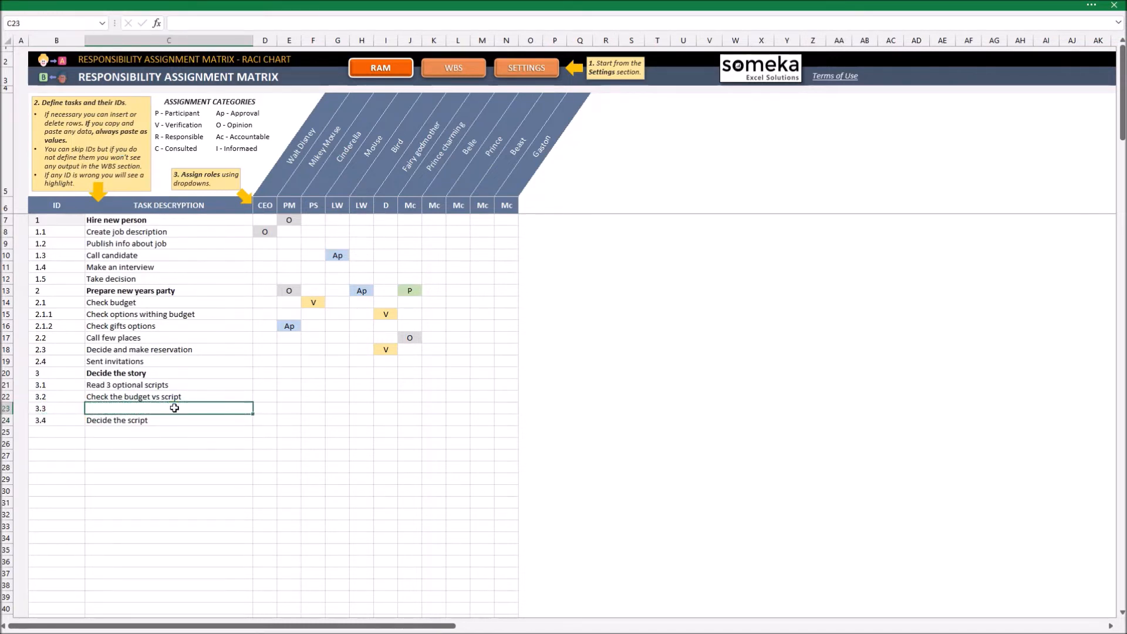
# Type 'Brainstorm and review the script' into the new row above 'Decide the script'
pyautogui.write('Brainstorm and')
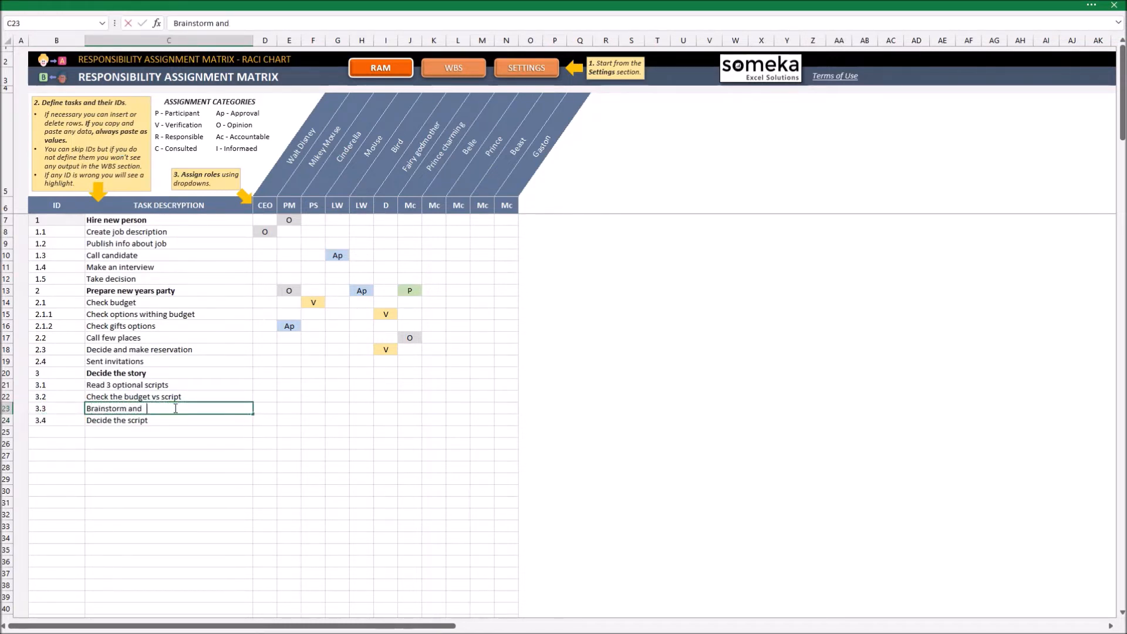
pyautogui.write('review the script')
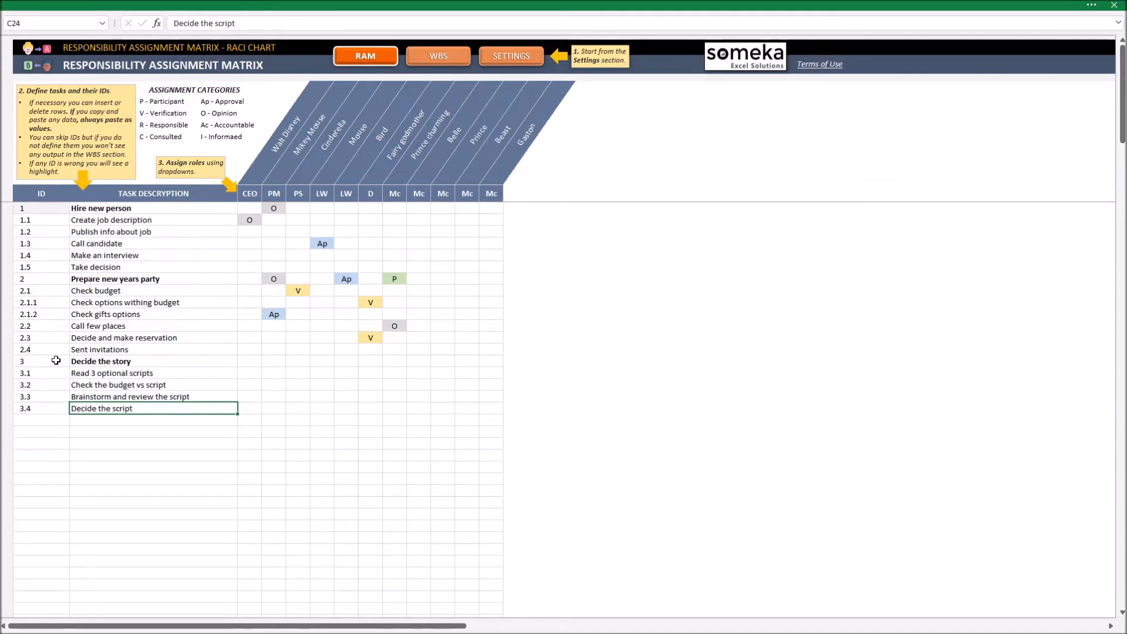
# Set the CEO to Ac on 'Decide the script' and open Prince's role choices
pyautogui.click(250, 409)
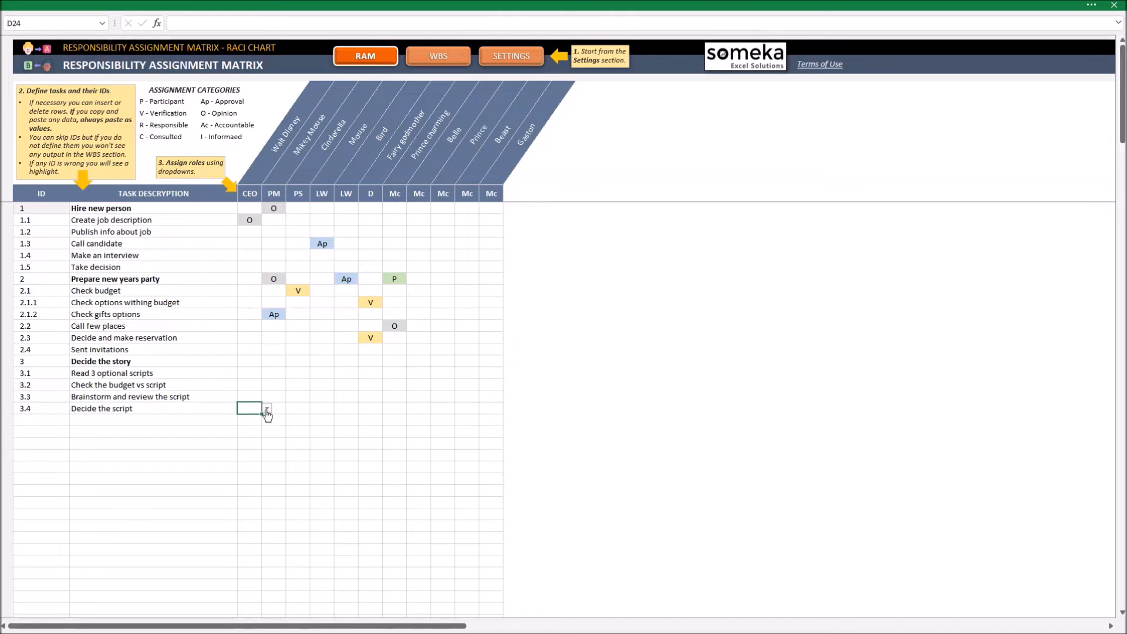
pyautogui.click(442, 409)
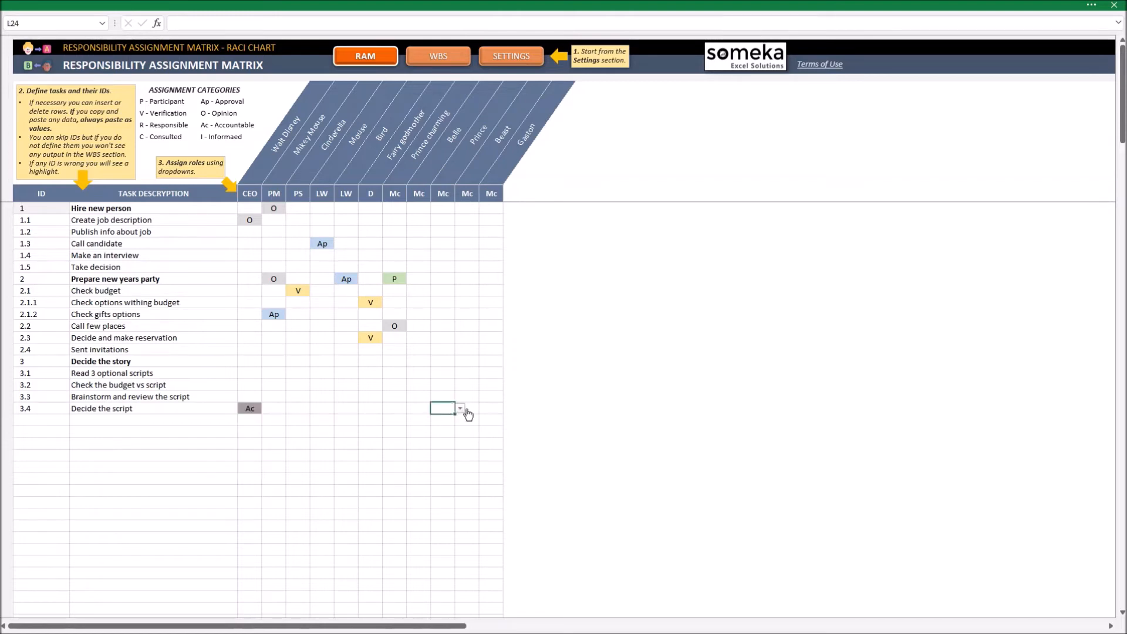
pyautogui.click(484, 384)
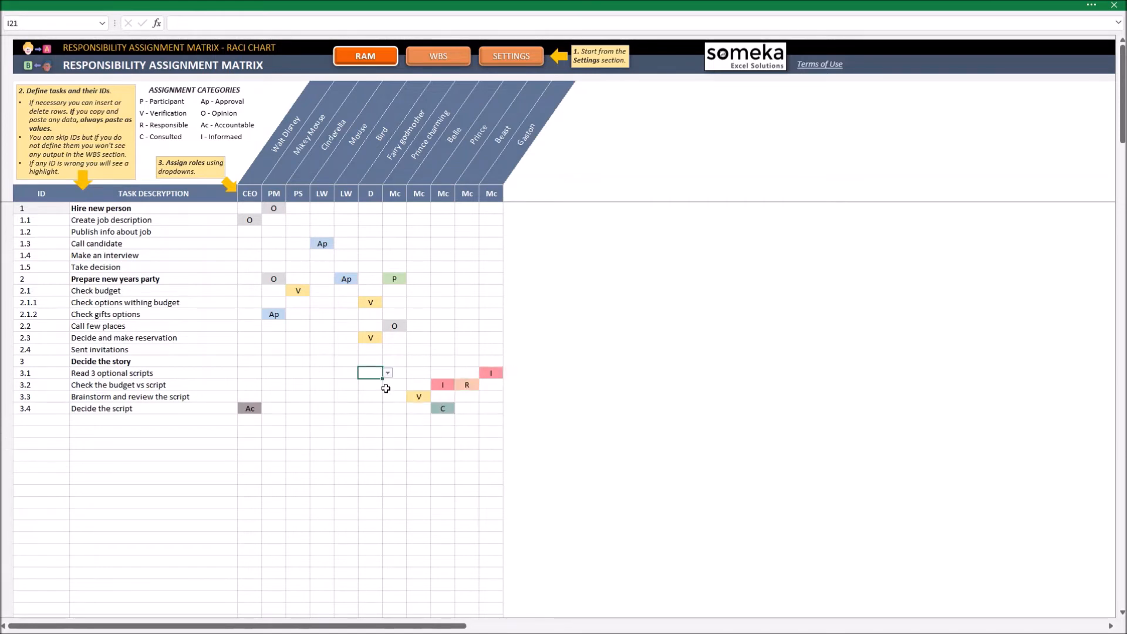
pyautogui.moveTo(430, 439)
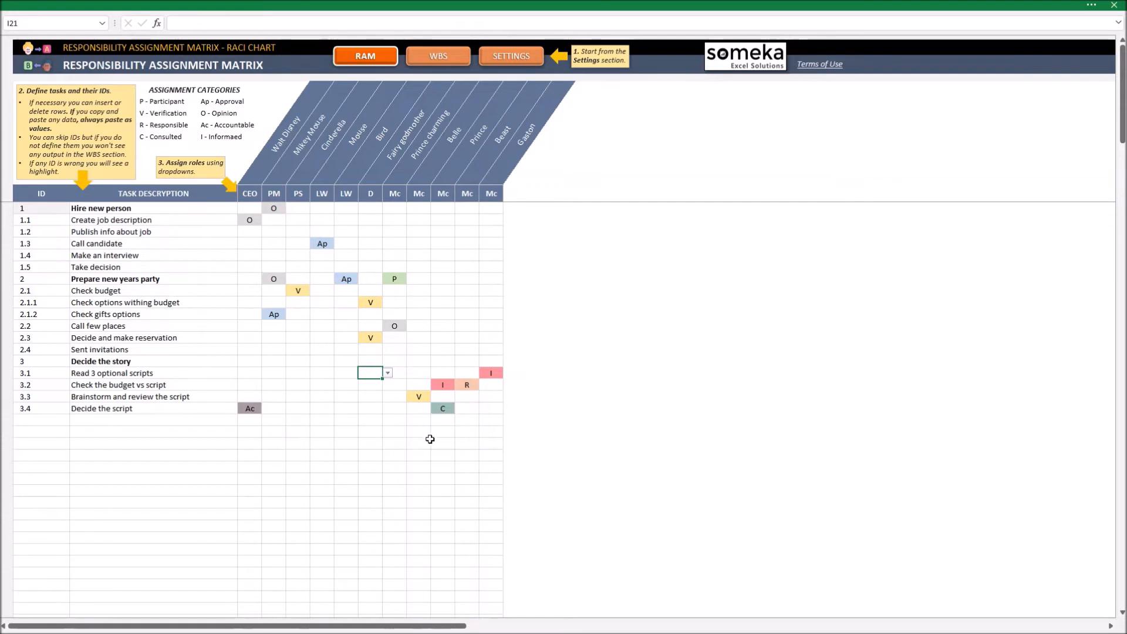
pyautogui.moveTo(399, 310)
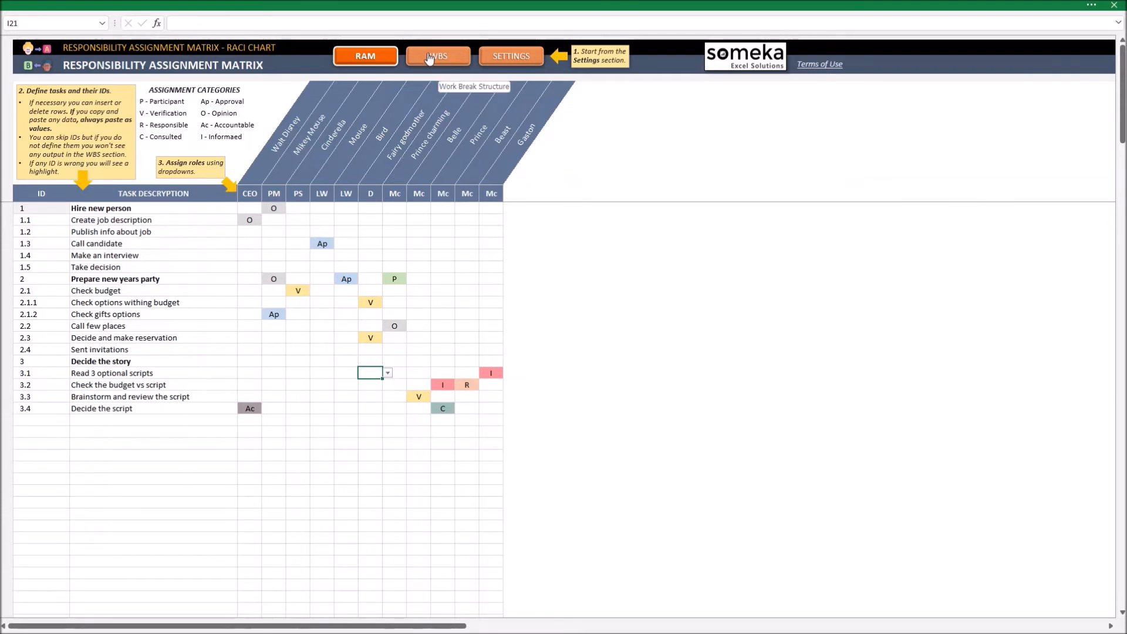
# Open the WBS sheet and expand the Chart Contents dropdown
pyautogui.click(438, 55)
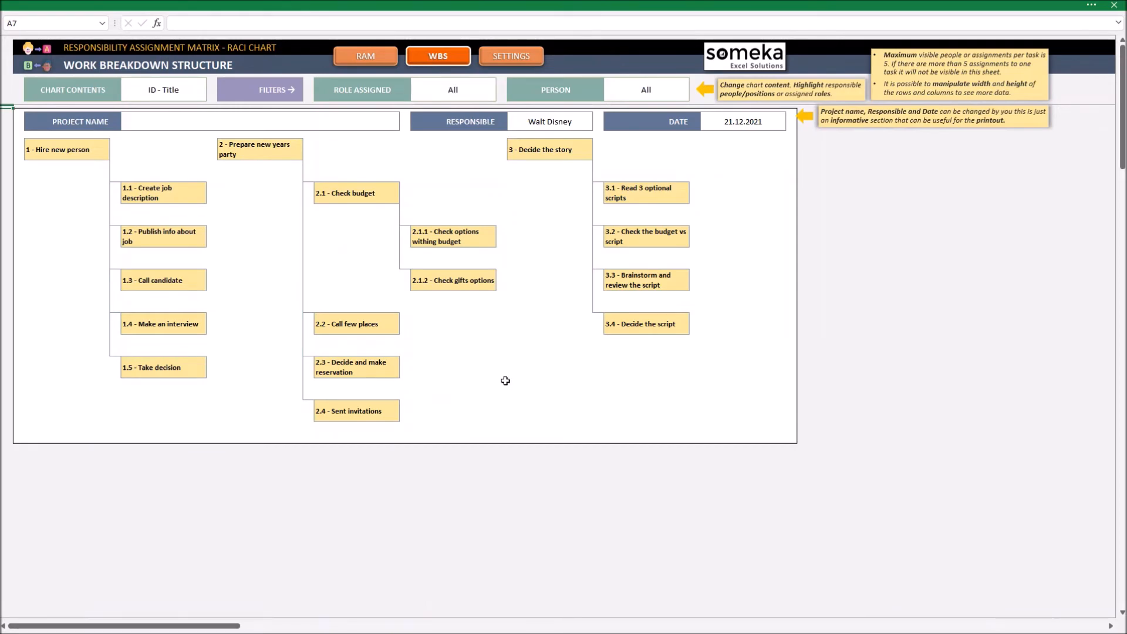
pyautogui.moveTo(643, 257)
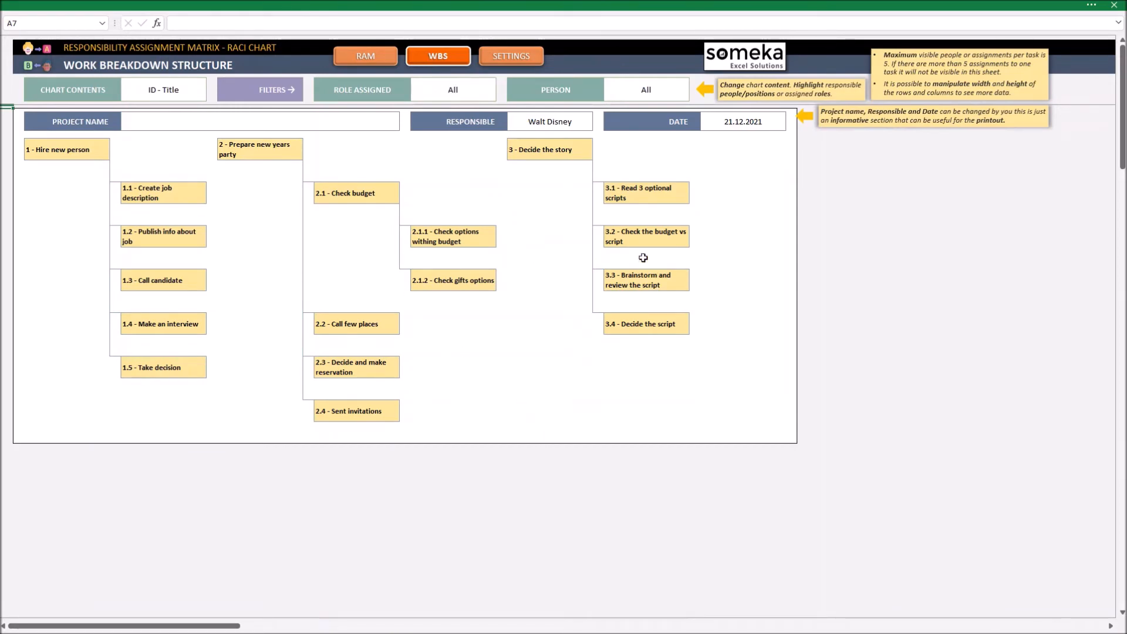
pyautogui.moveTo(605, 243)
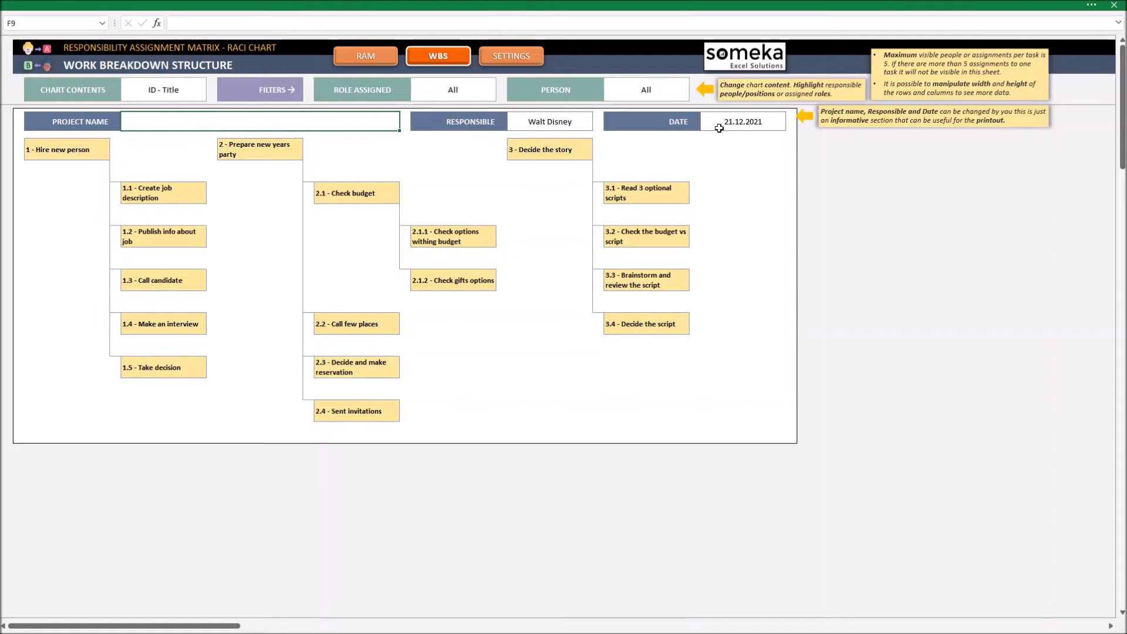
pyautogui.moveTo(160, 99)
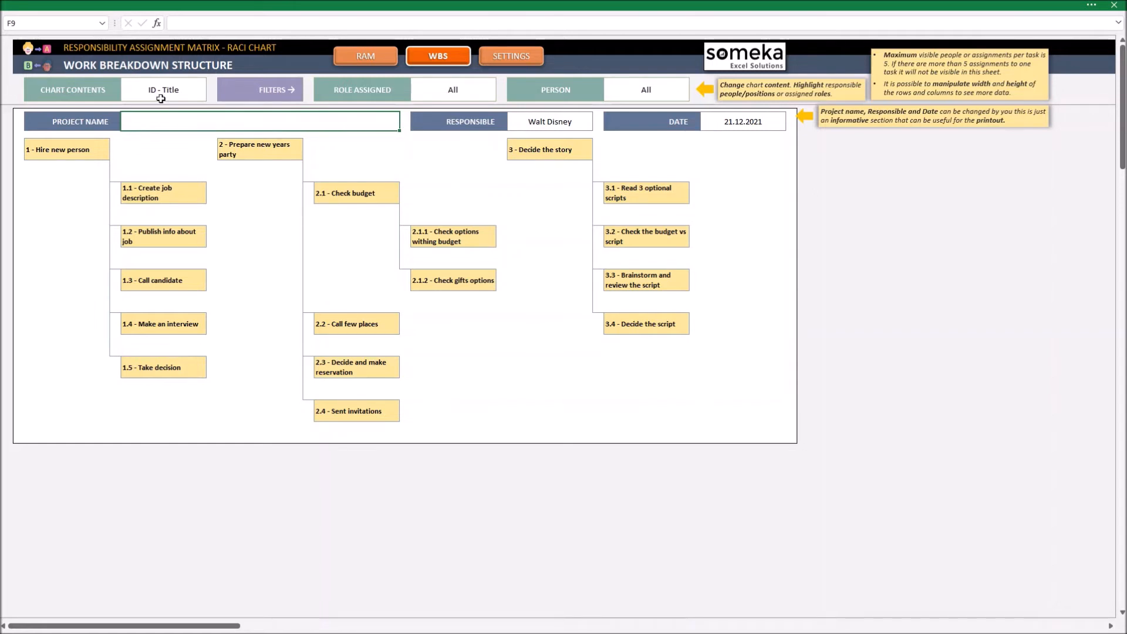
pyautogui.click(164, 90)
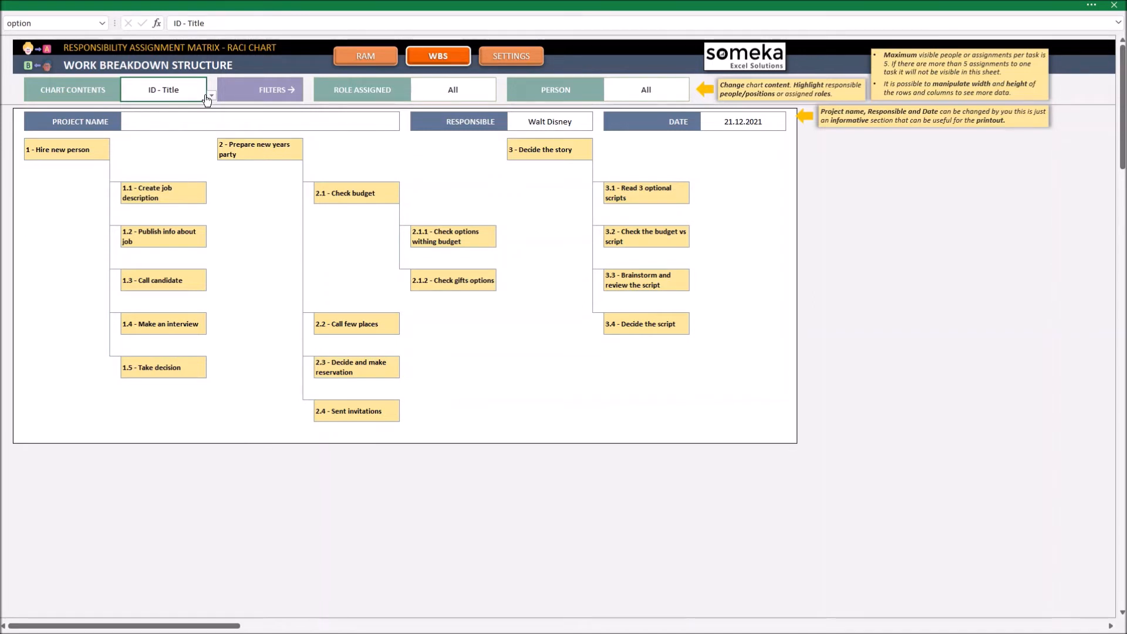
pyautogui.moveTo(214, 97)
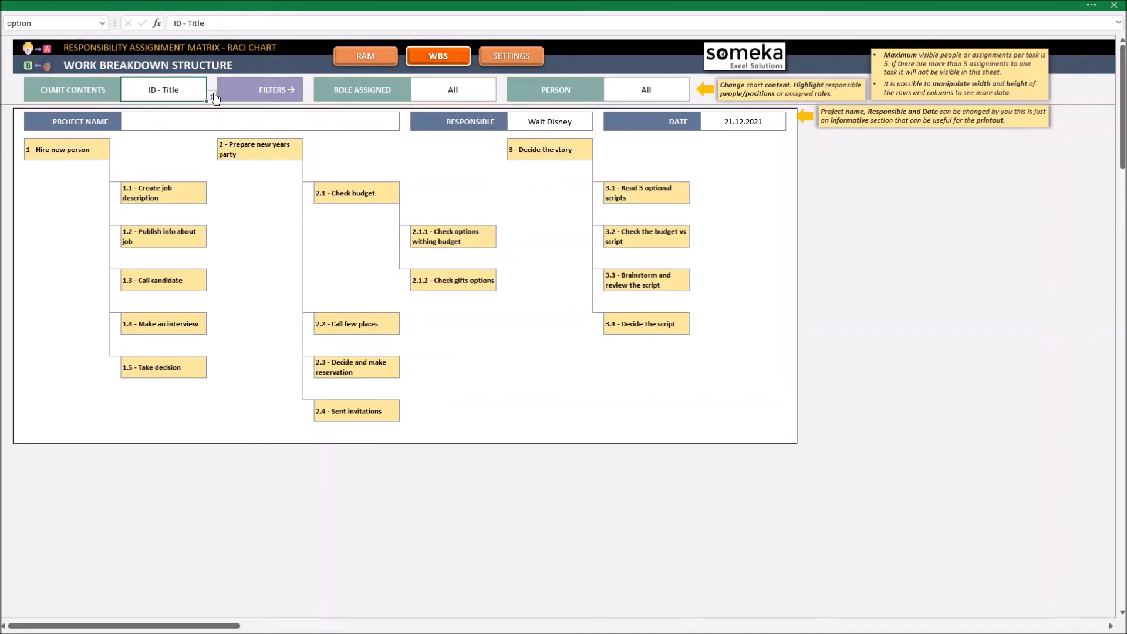
pyautogui.click(211, 95)
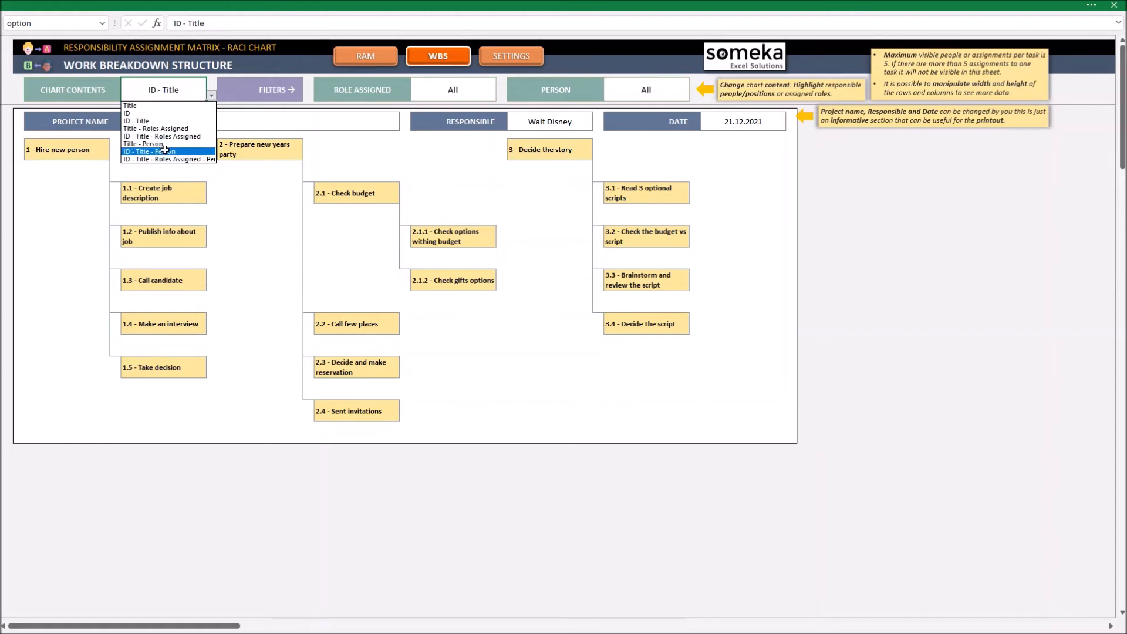
pyautogui.moveTo(167, 144)
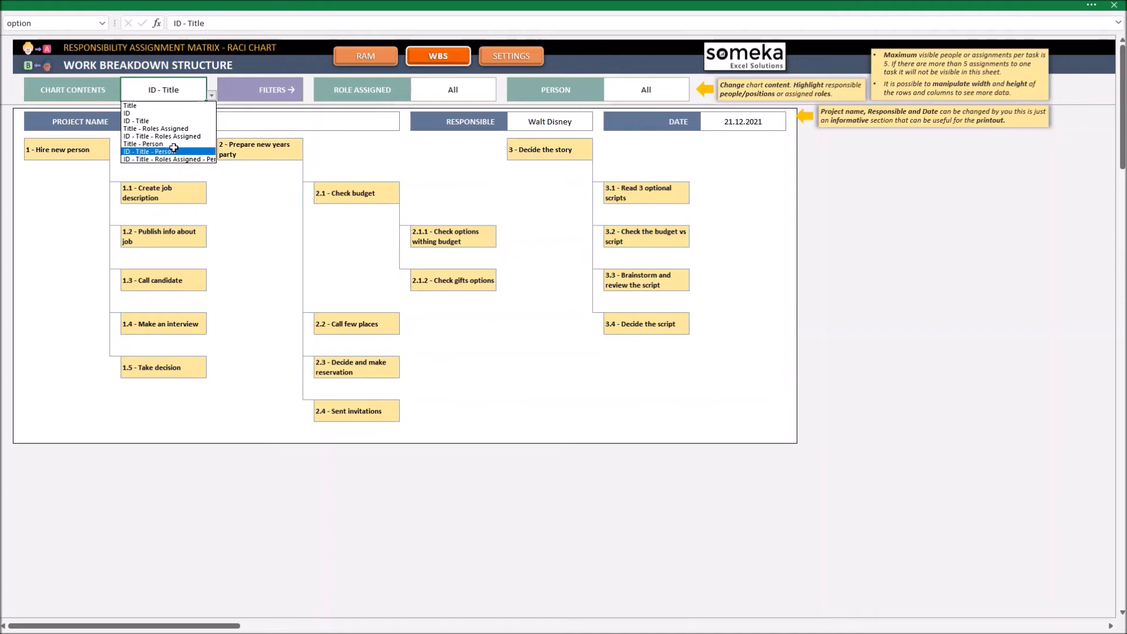
# Set Chart Contents to 'Title - Person'
pyautogui.click(145, 144)
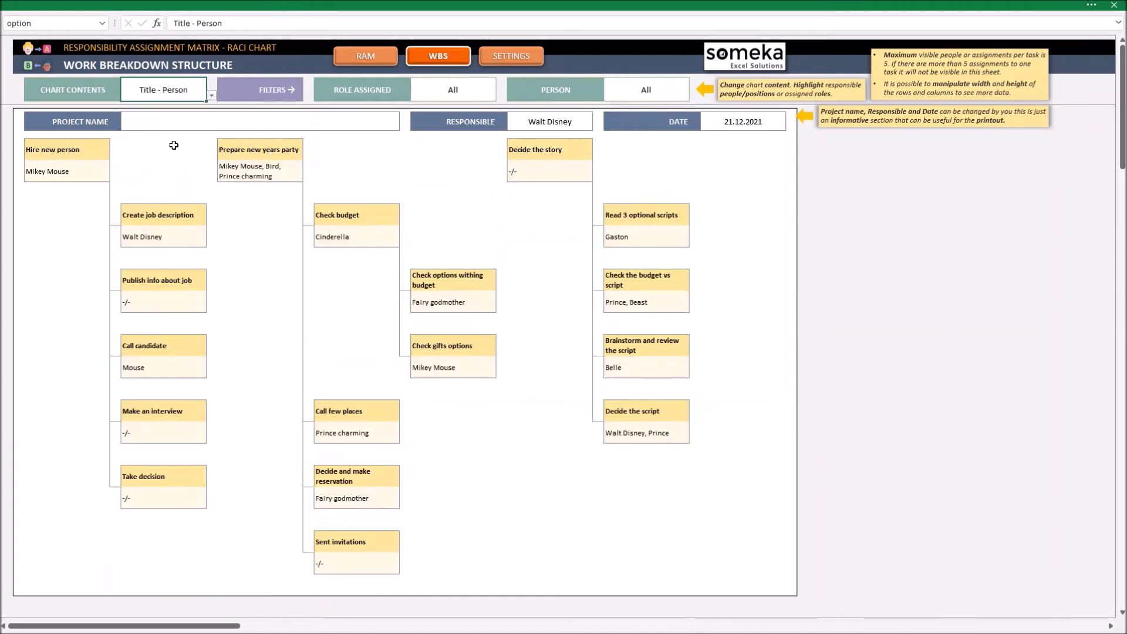
pyautogui.moveTo(175, 157)
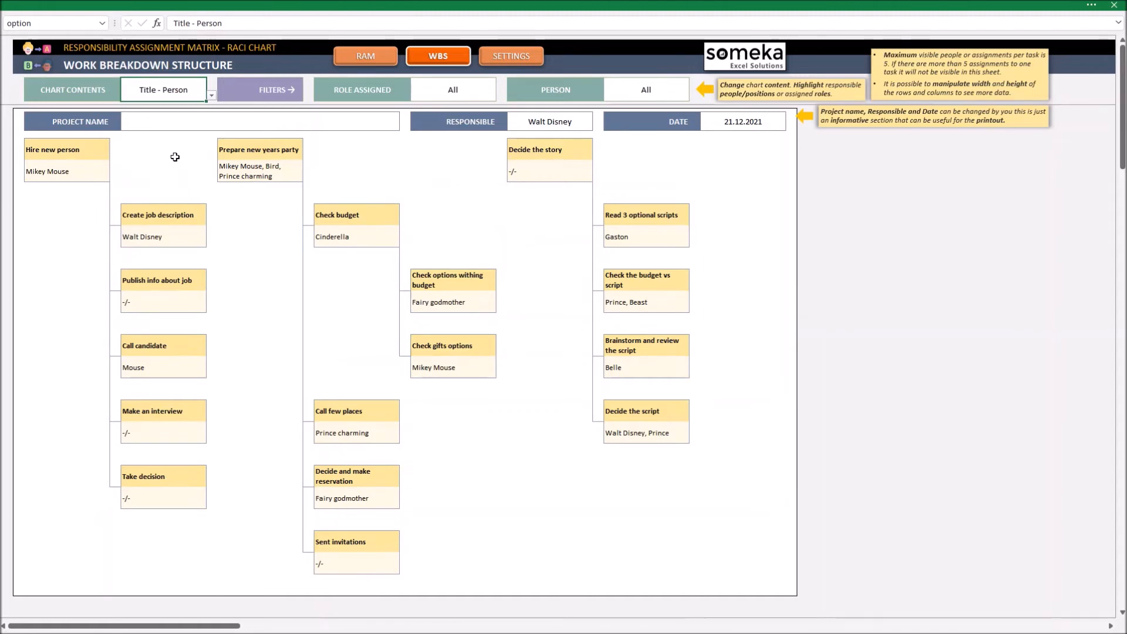
pyautogui.moveTo(314, 266)
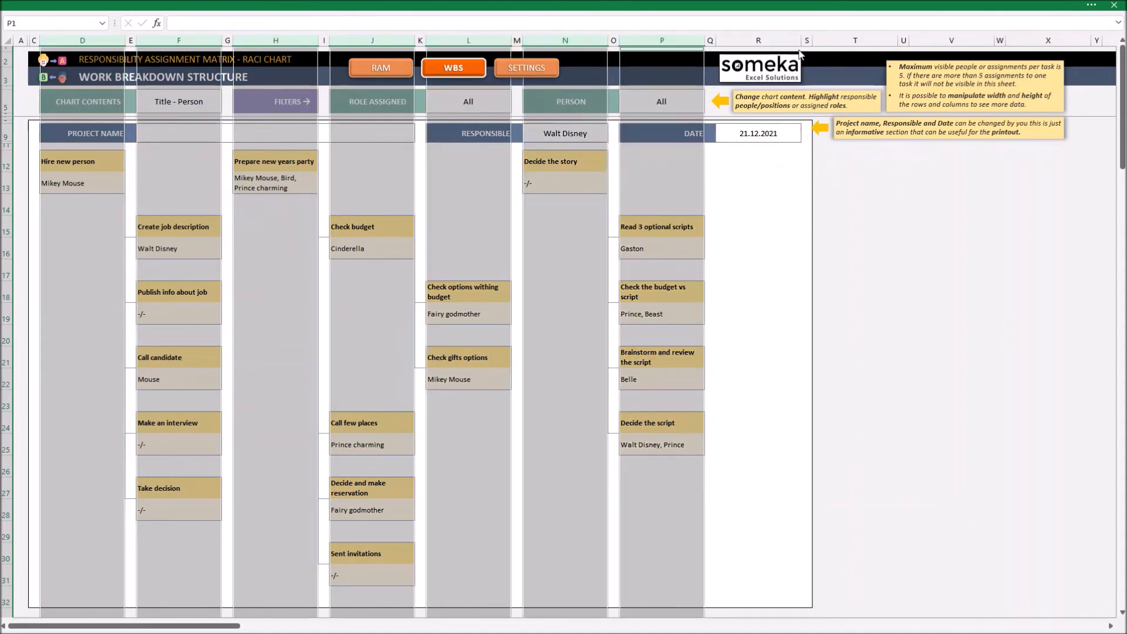
pyautogui.click(758, 39)
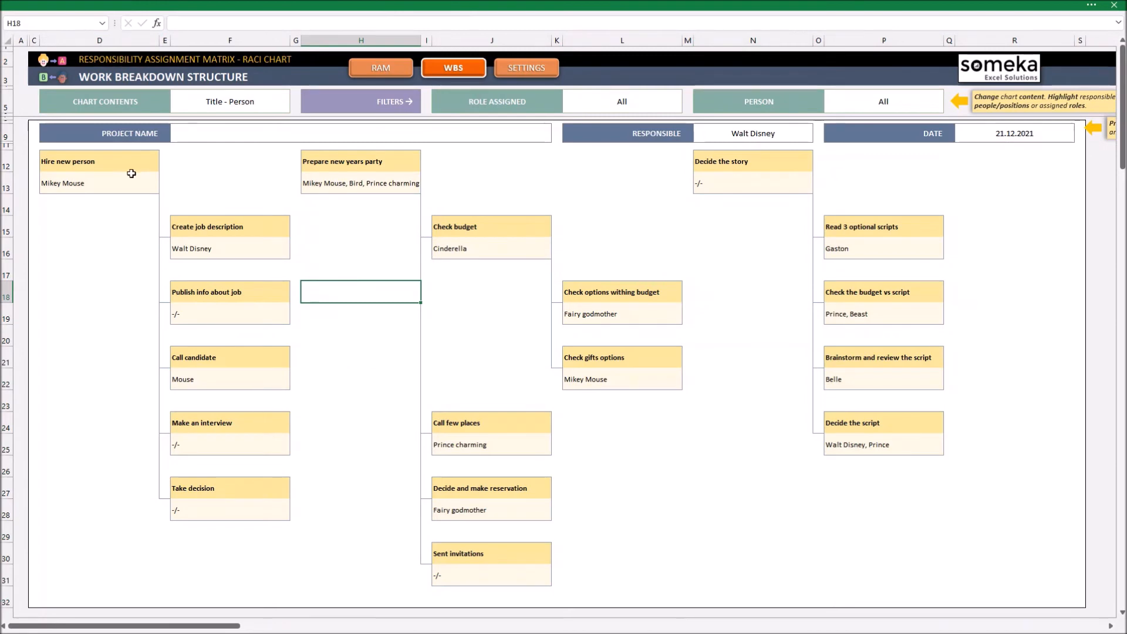
pyautogui.moveTo(381, 67)
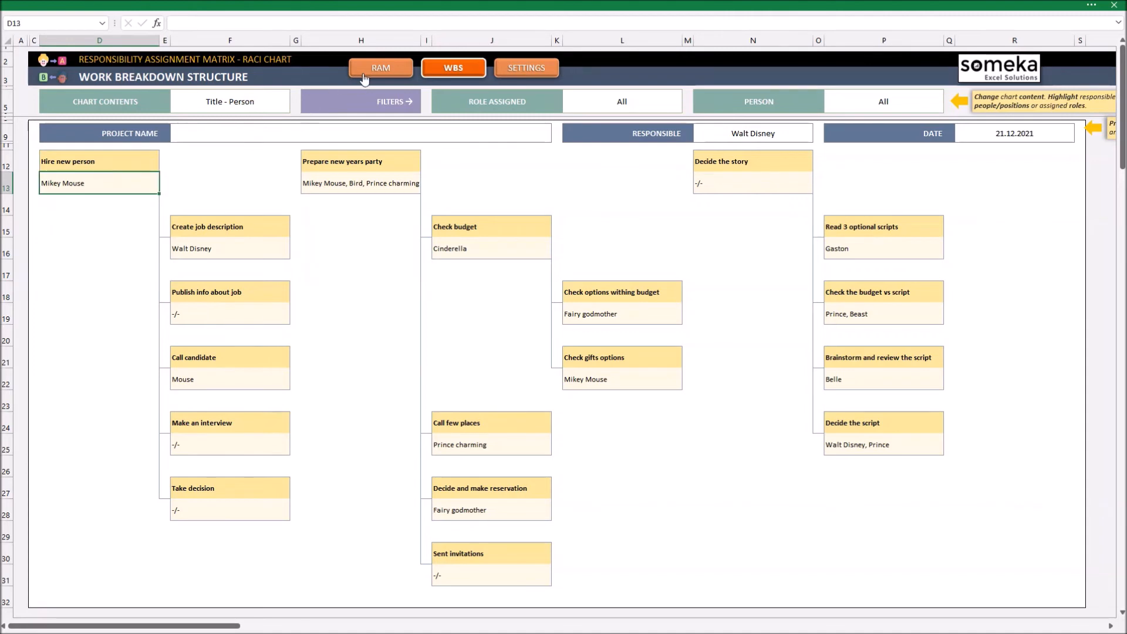
pyautogui.moveTo(380, 68)
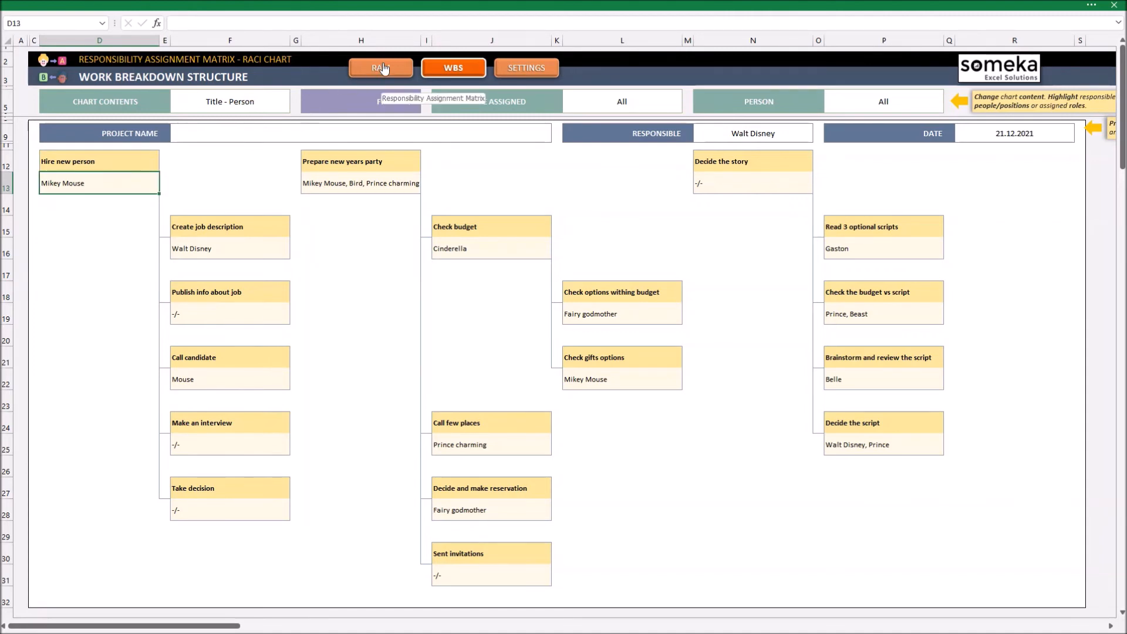
# On the RAM sheet, assign two roles in the 'Hire new person' row, then view WBS
pyautogui.click(380, 68)
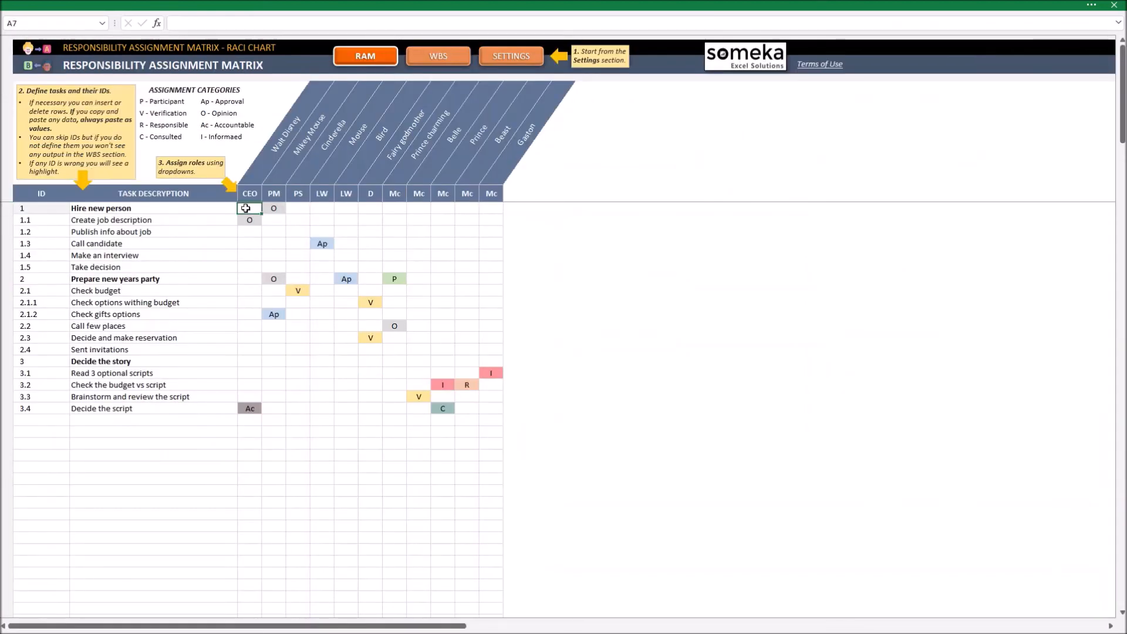
pyautogui.click(249, 208)
pyautogui.write('R')
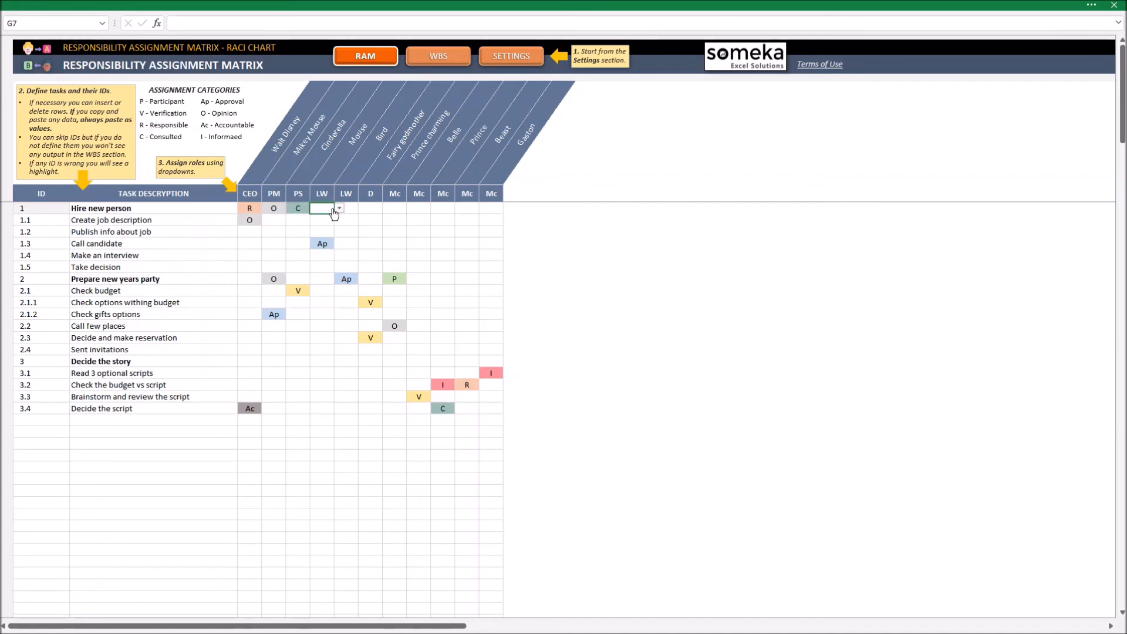
pyautogui.click(321, 208)
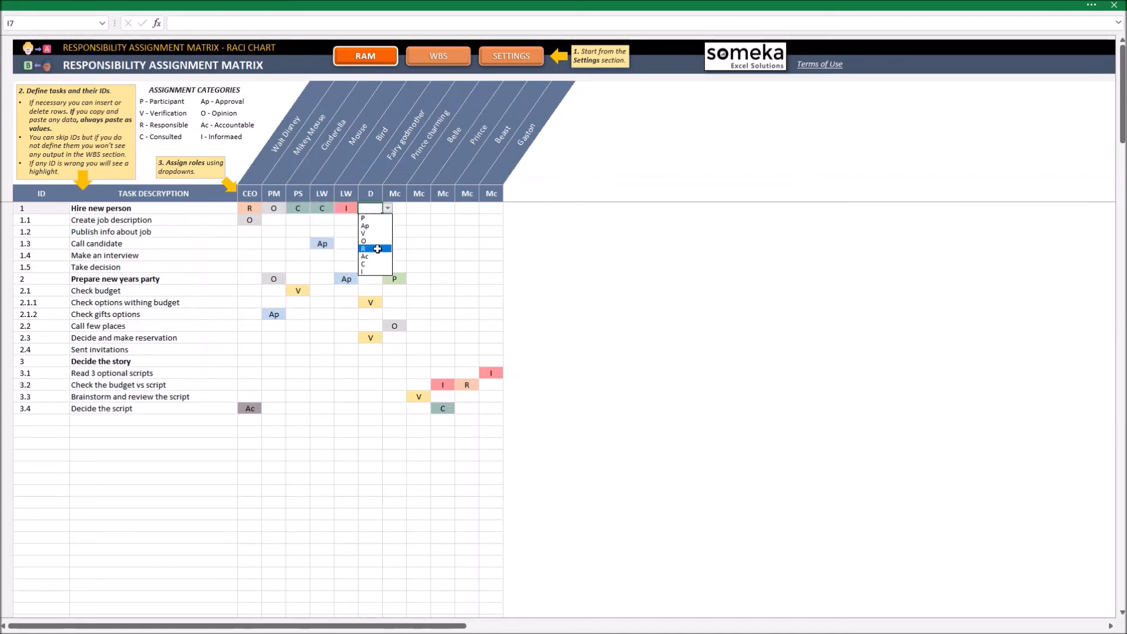
pyautogui.click(438, 57)
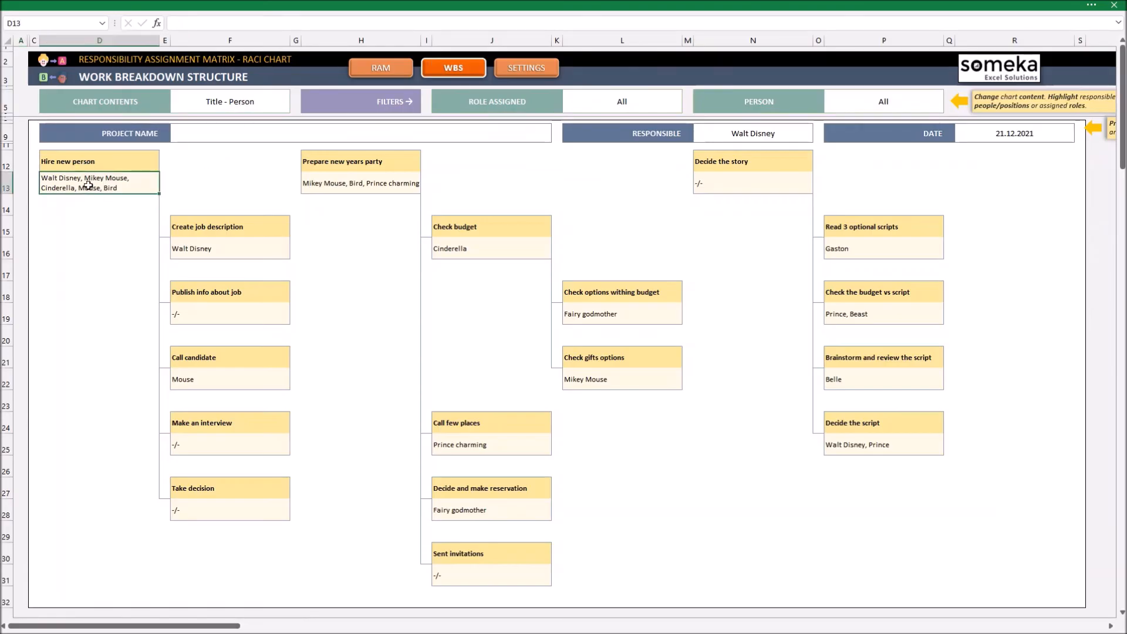
pyautogui.moveTo(207, 194)
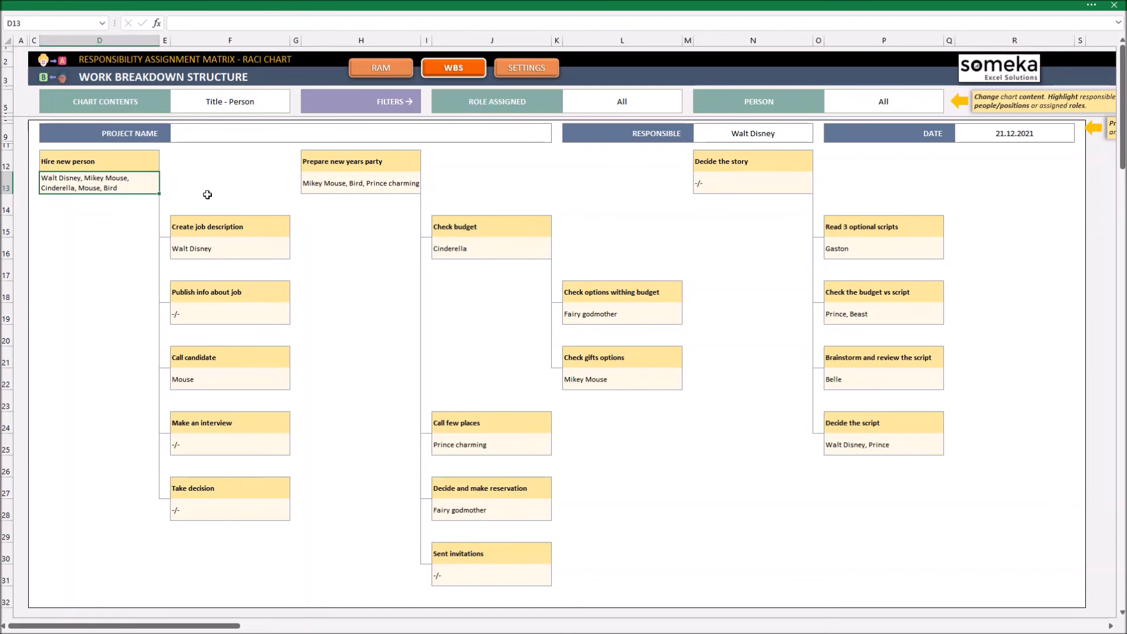
# Set the WBS Person highlight to Belle, so only 'Brainstorm and review the script' stands out
pyautogui.click(621, 101)
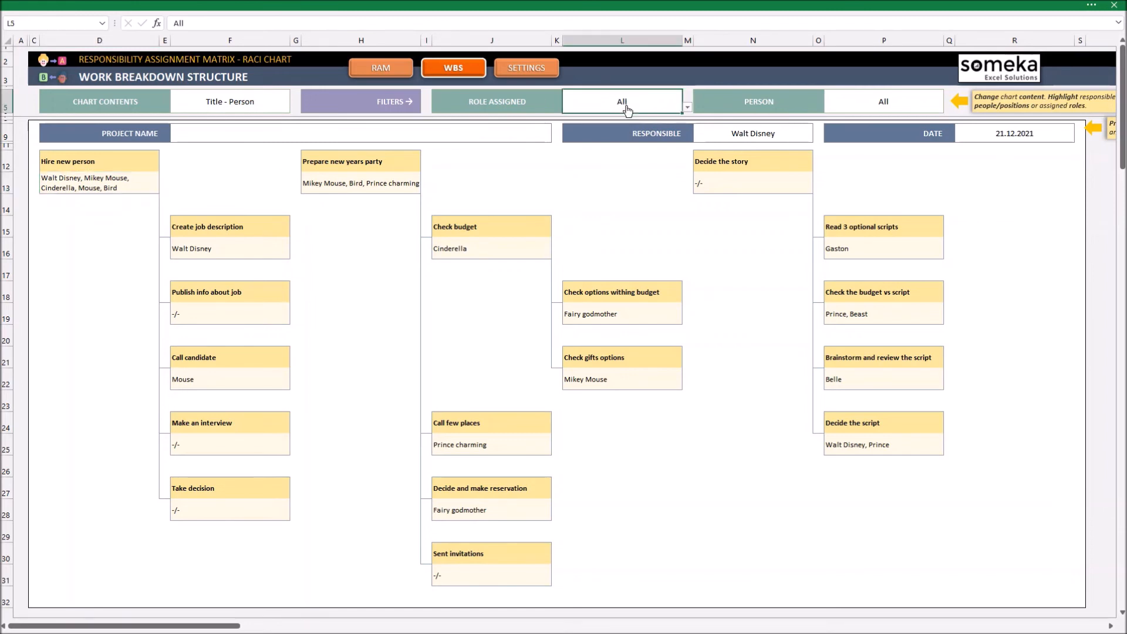
pyautogui.click(884, 101)
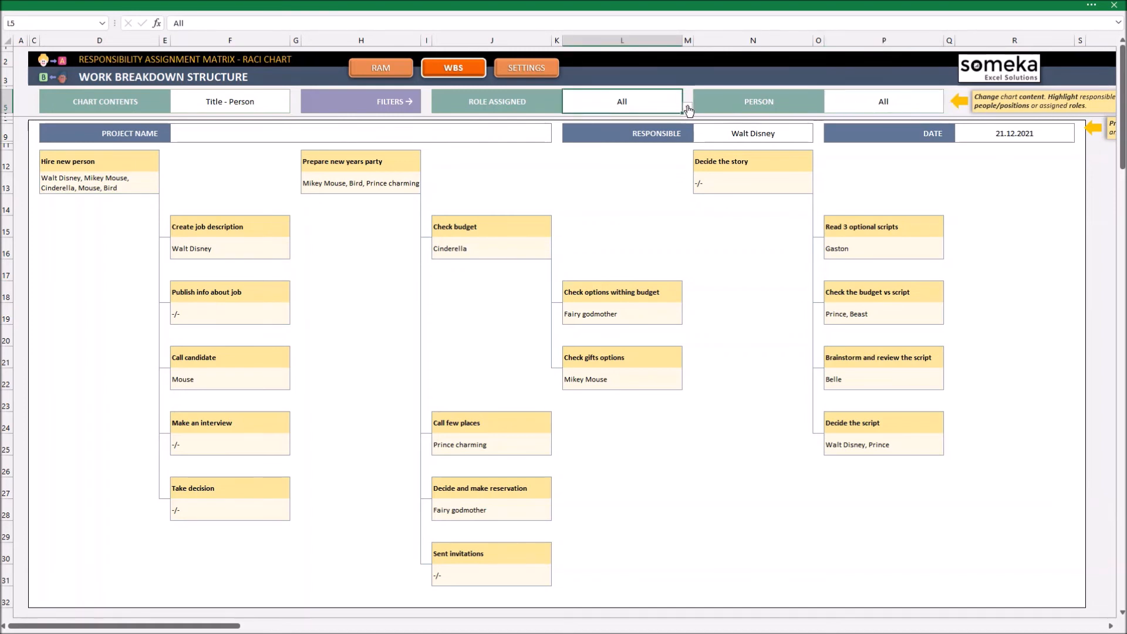
pyautogui.click(686, 107)
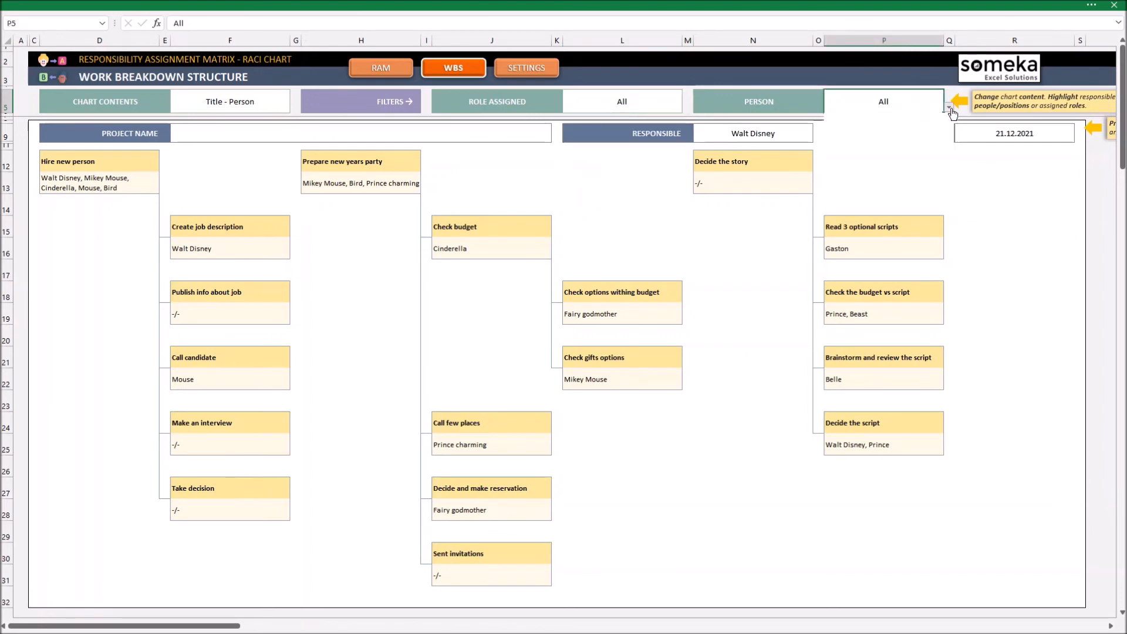
pyautogui.click(948, 101)
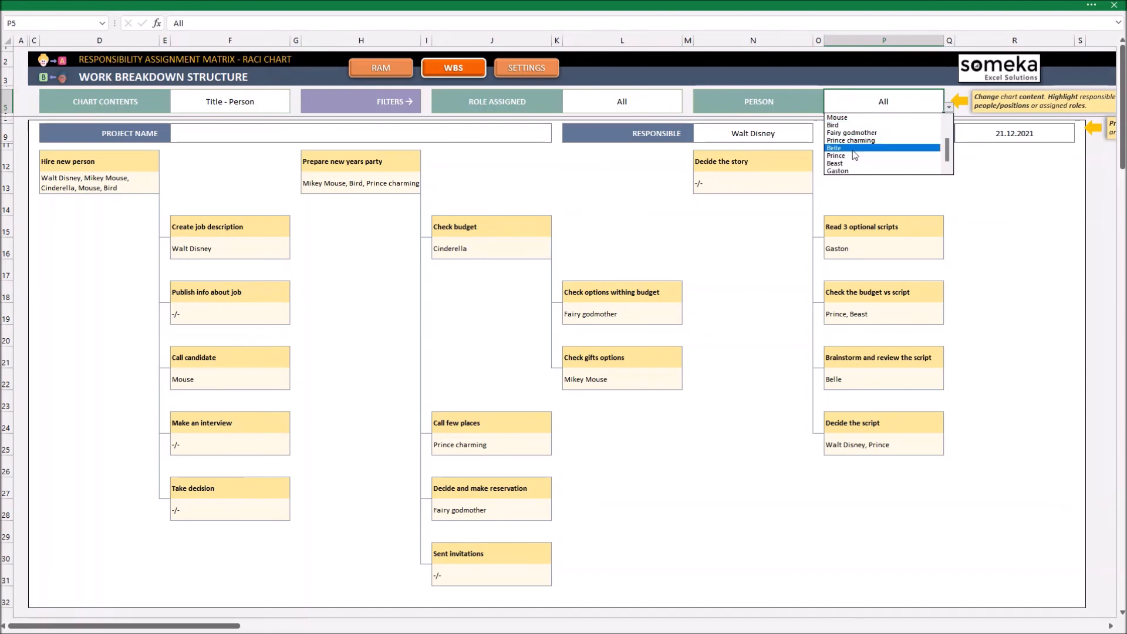
pyautogui.click(835, 147)
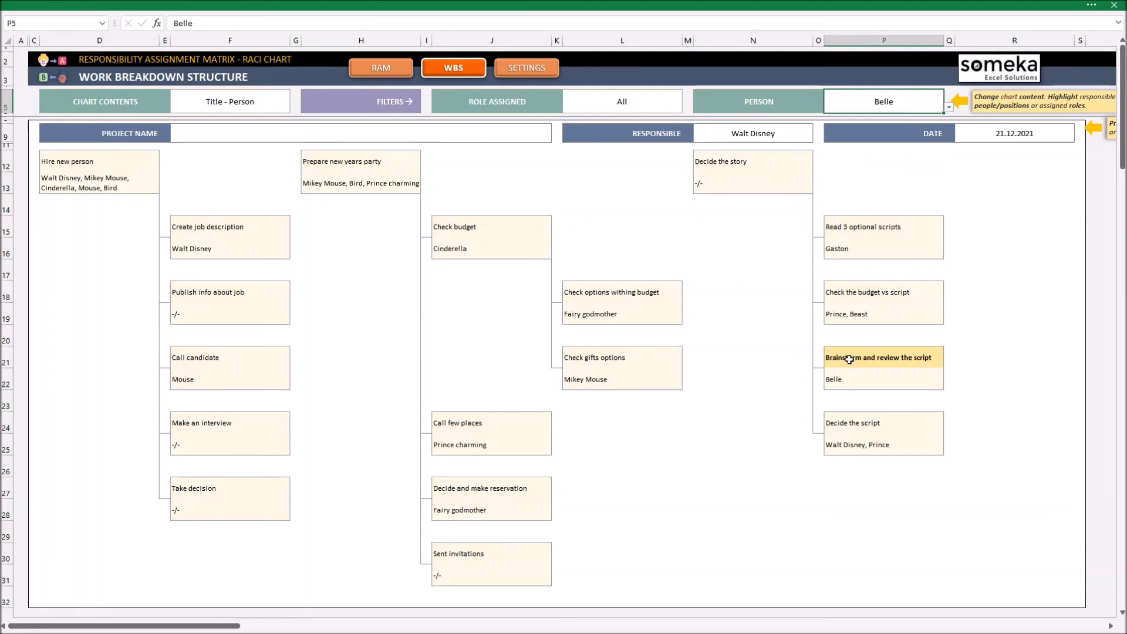
pyautogui.click(883, 358)
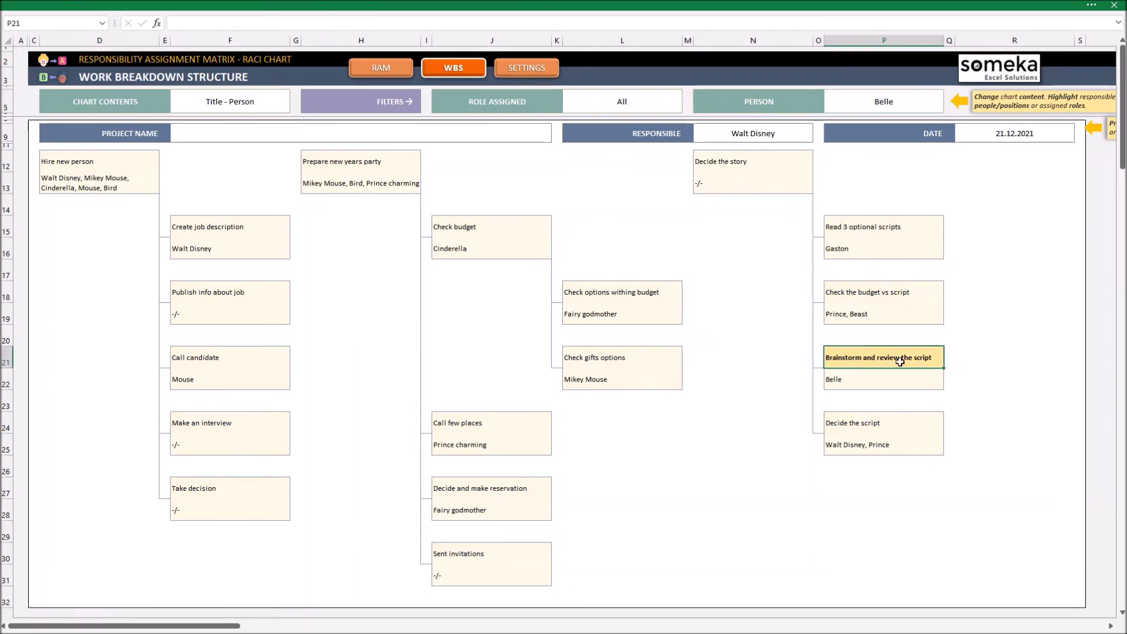
pyautogui.click(99, 165)
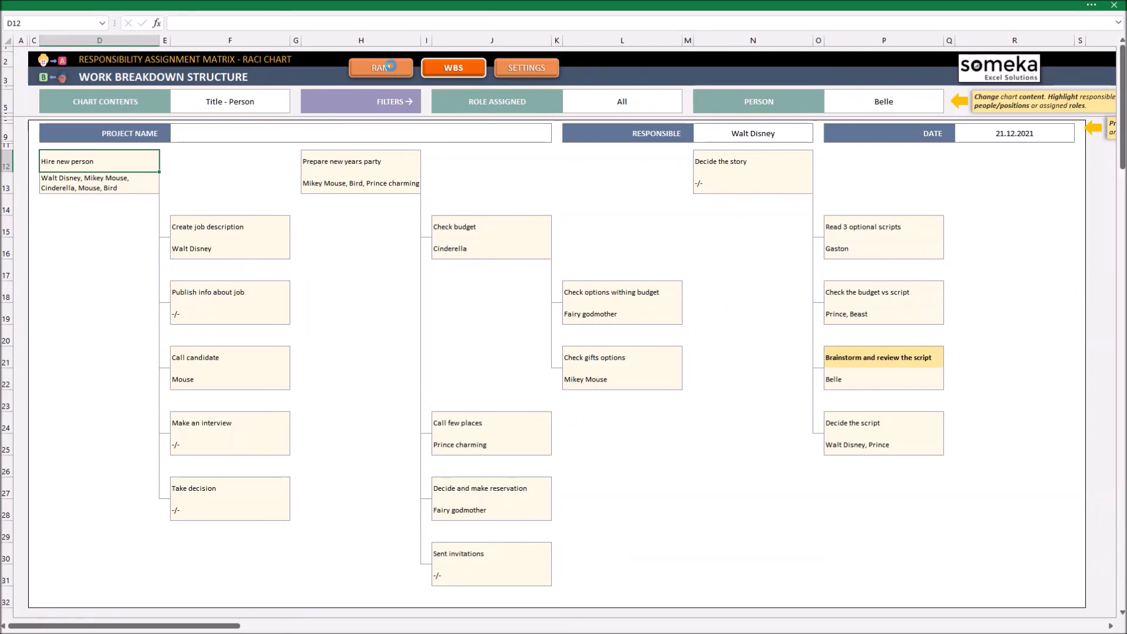
# On the RAM sheet, set Belle's role on Hire new person to Ac, then check the WBS tree
pyautogui.click(380, 68)
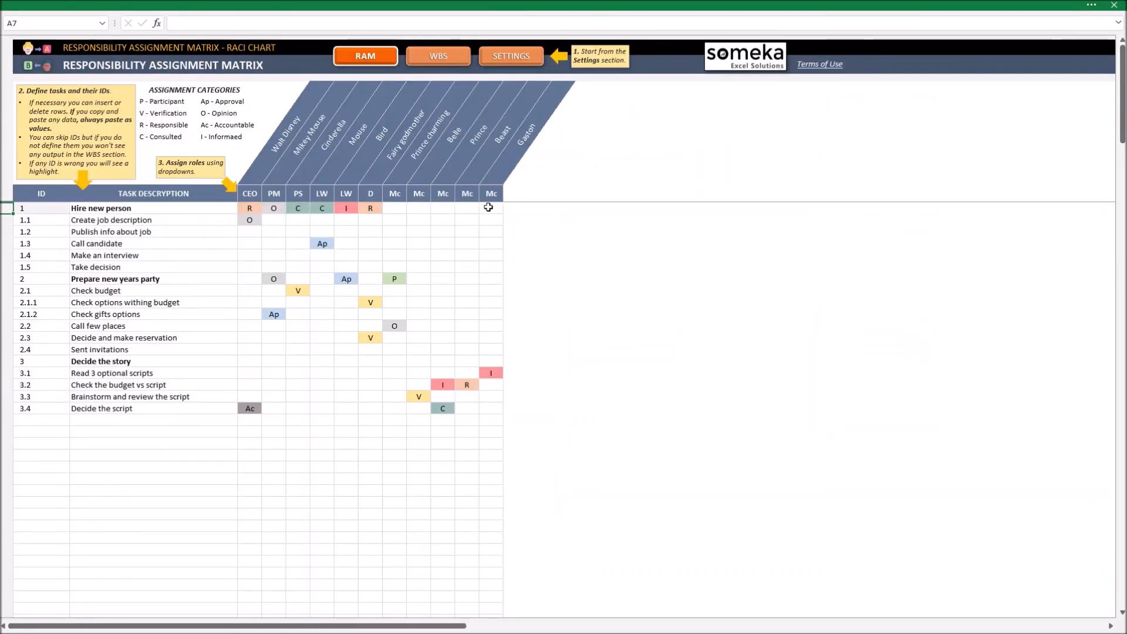
pyautogui.click(443, 208)
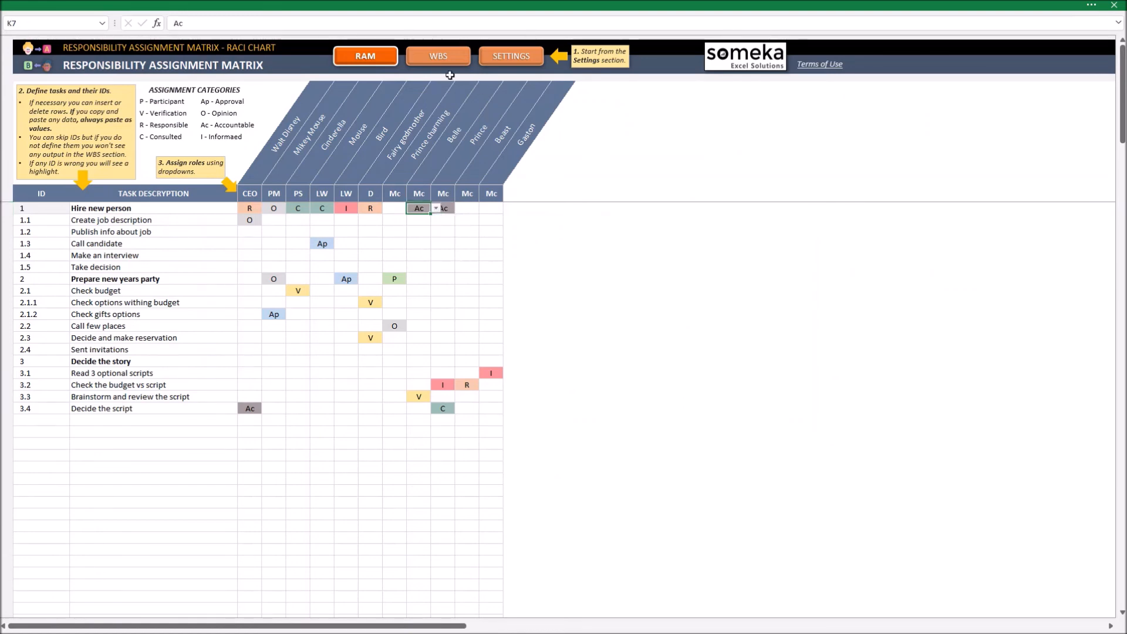
pyautogui.click(437, 56)
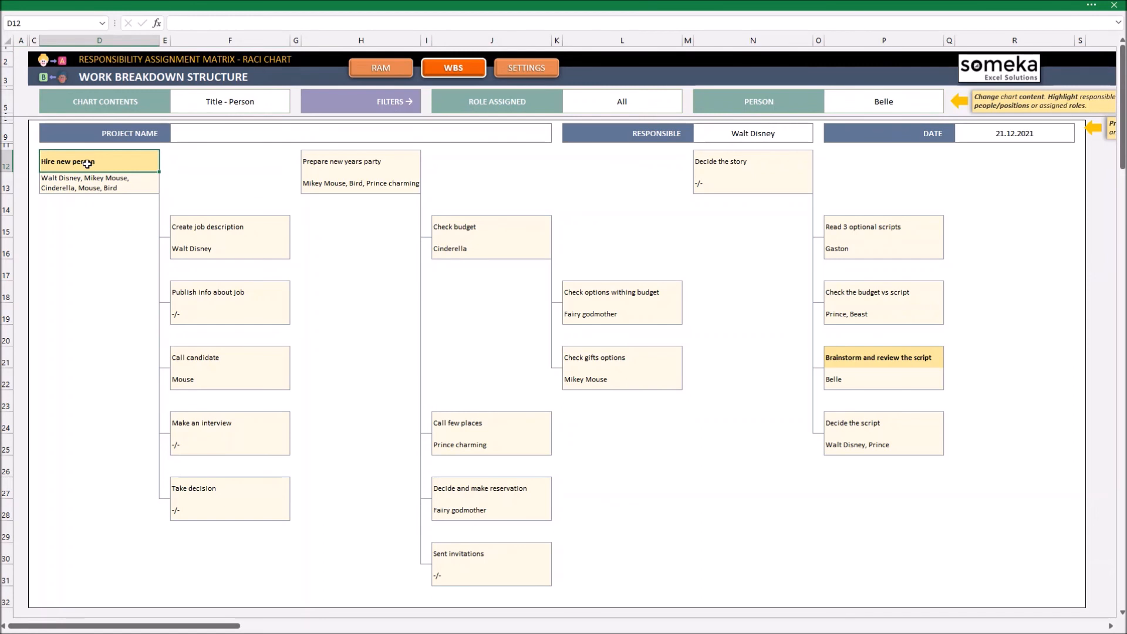
pyautogui.moveTo(125, 188)
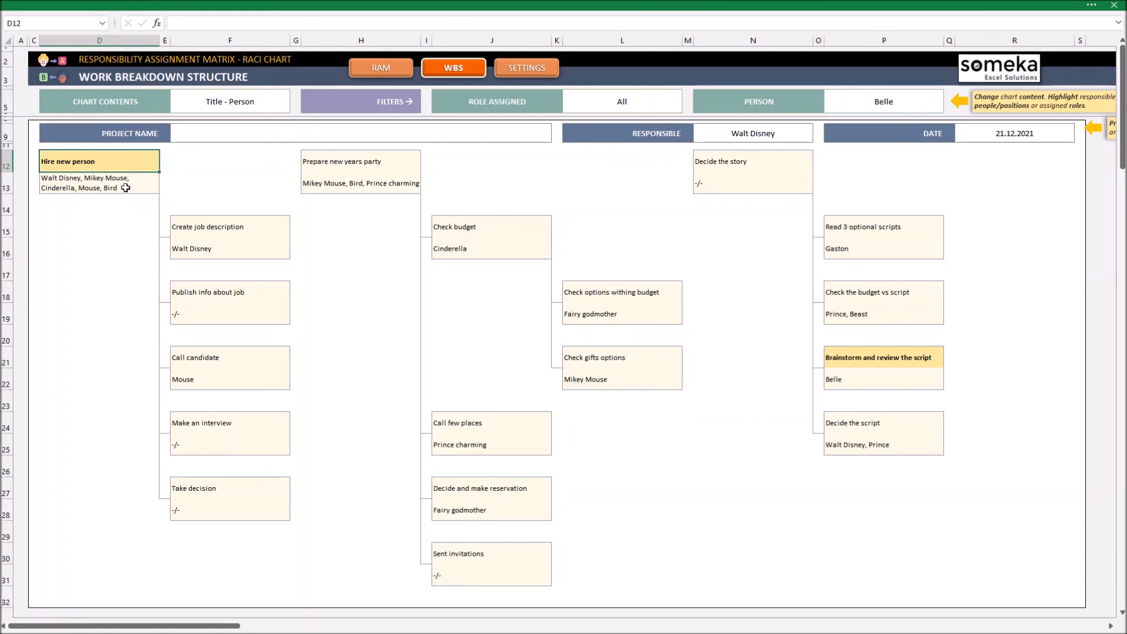
pyautogui.click(99, 186)
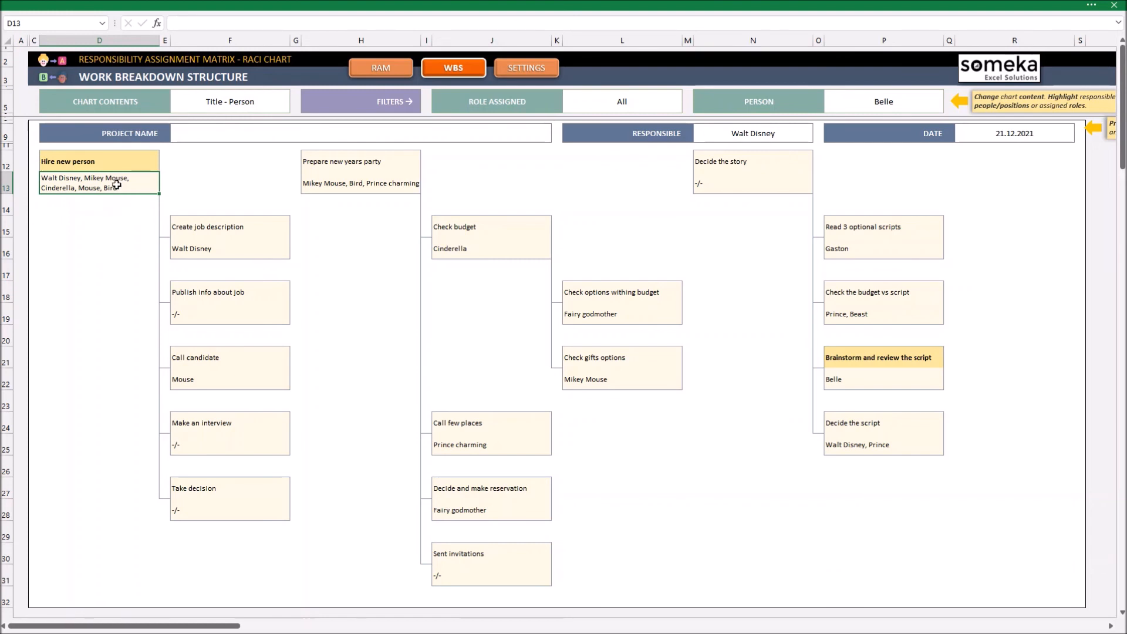
pyautogui.click(99, 160)
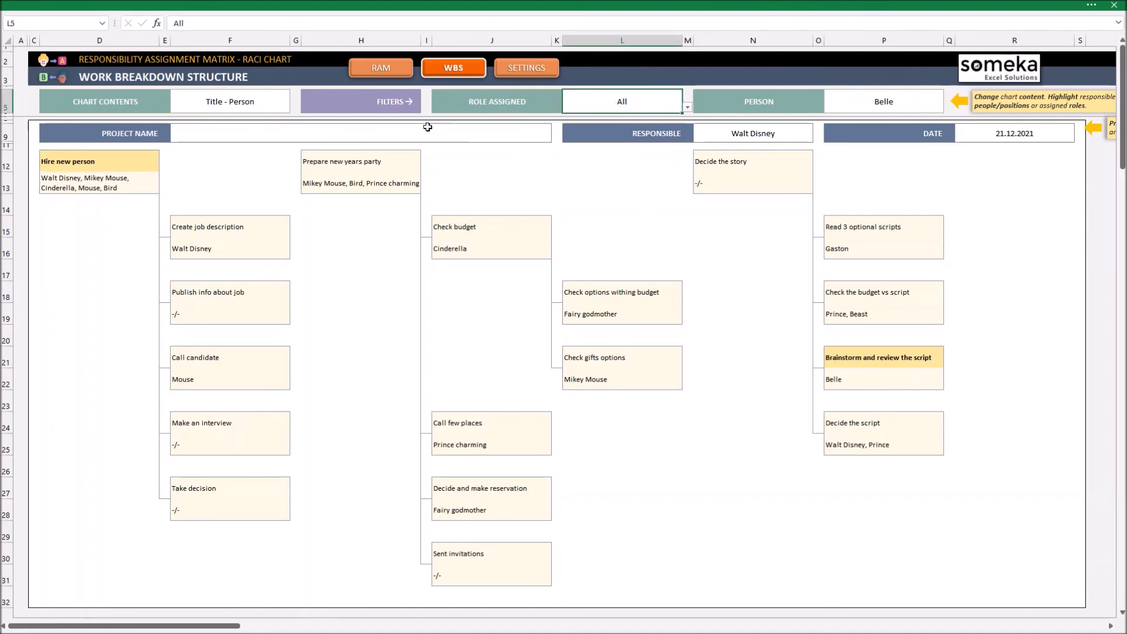
pyautogui.moveTo(753, 215)
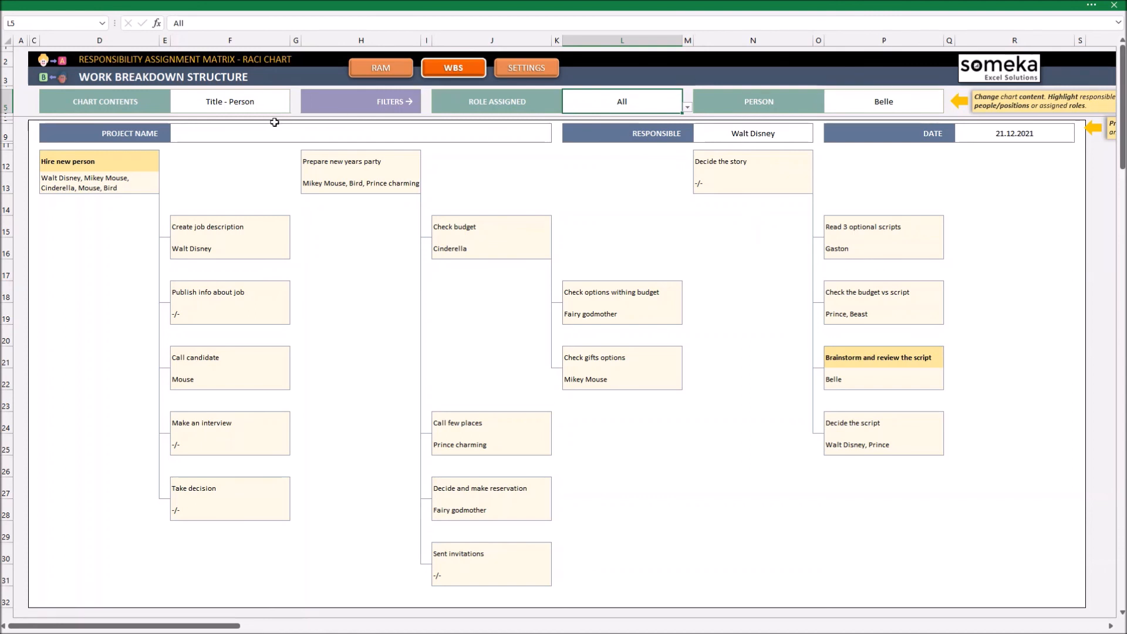
# Set Chart Contents to ID - Title and reset the Person highlight to All
pyautogui.click(295, 102)
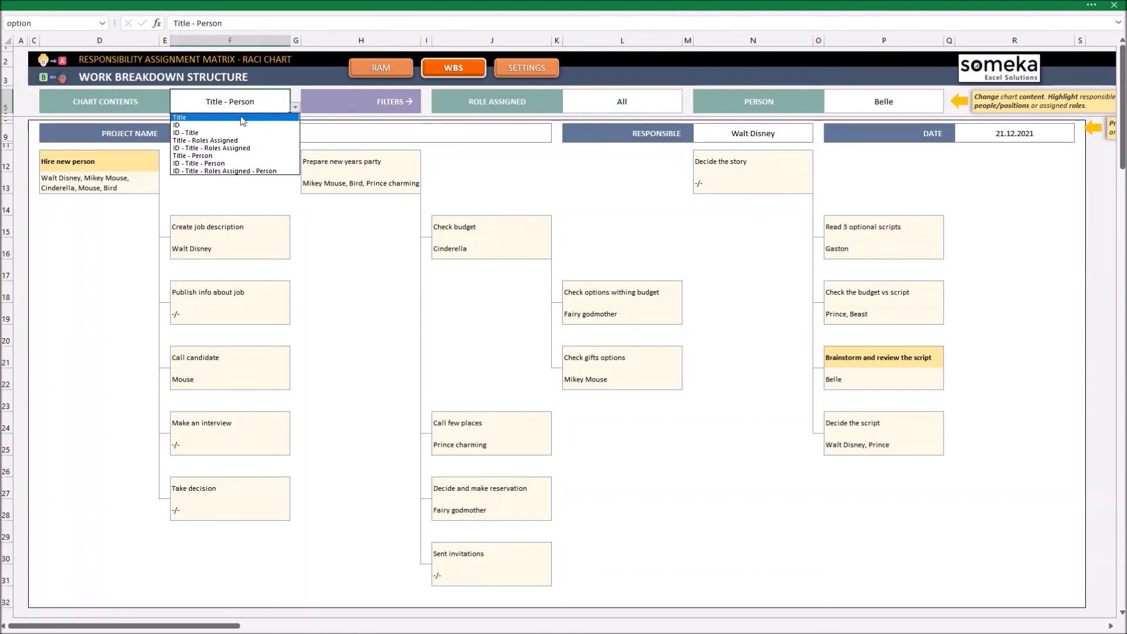
pyautogui.click(186, 132)
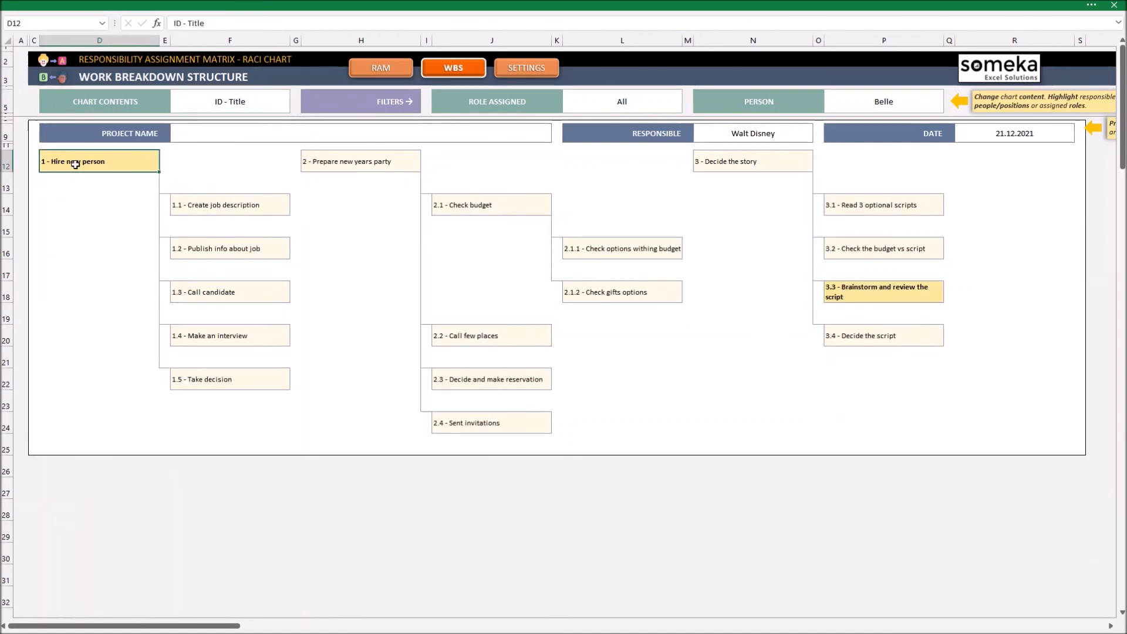
pyautogui.click(884, 100)
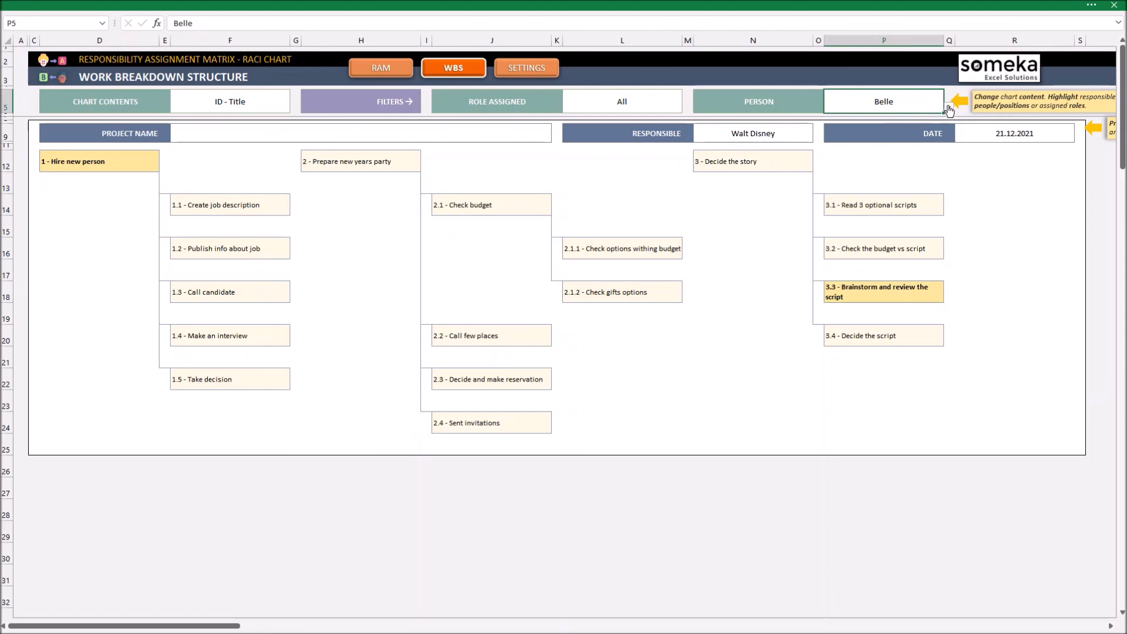
pyautogui.click(948, 108)
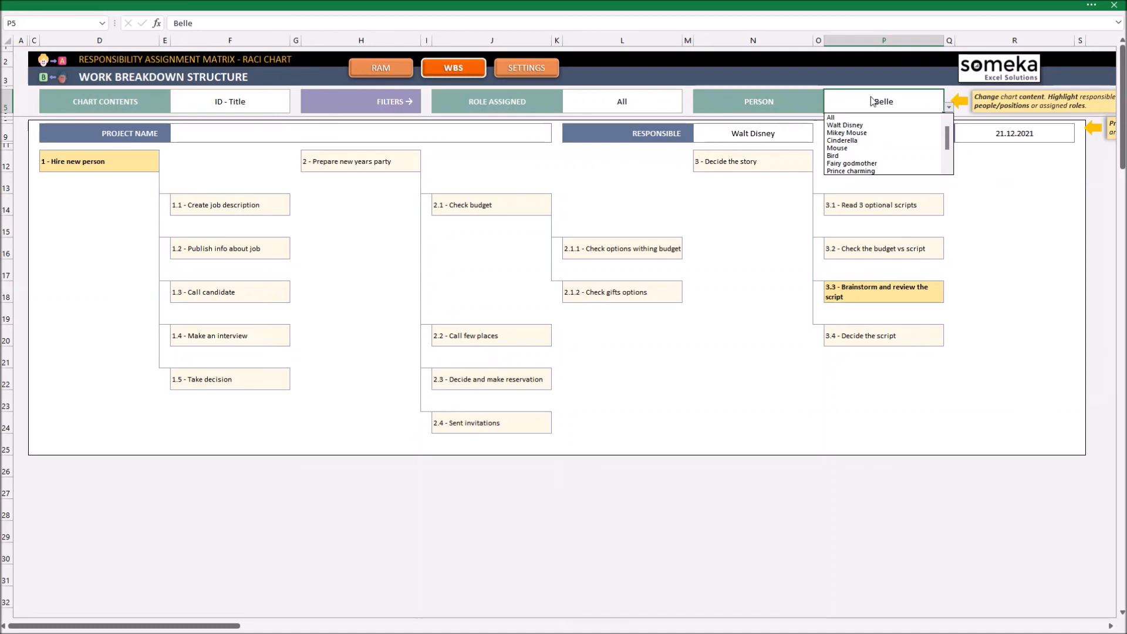
pyautogui.click(830, 118)
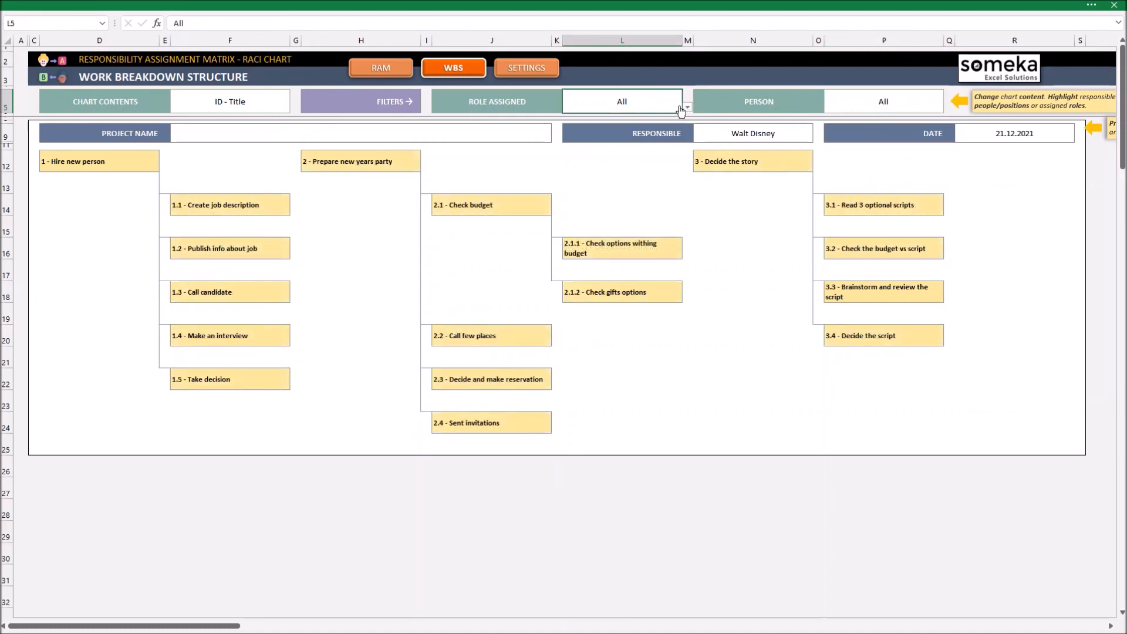
pyautogui.click(685, 107)
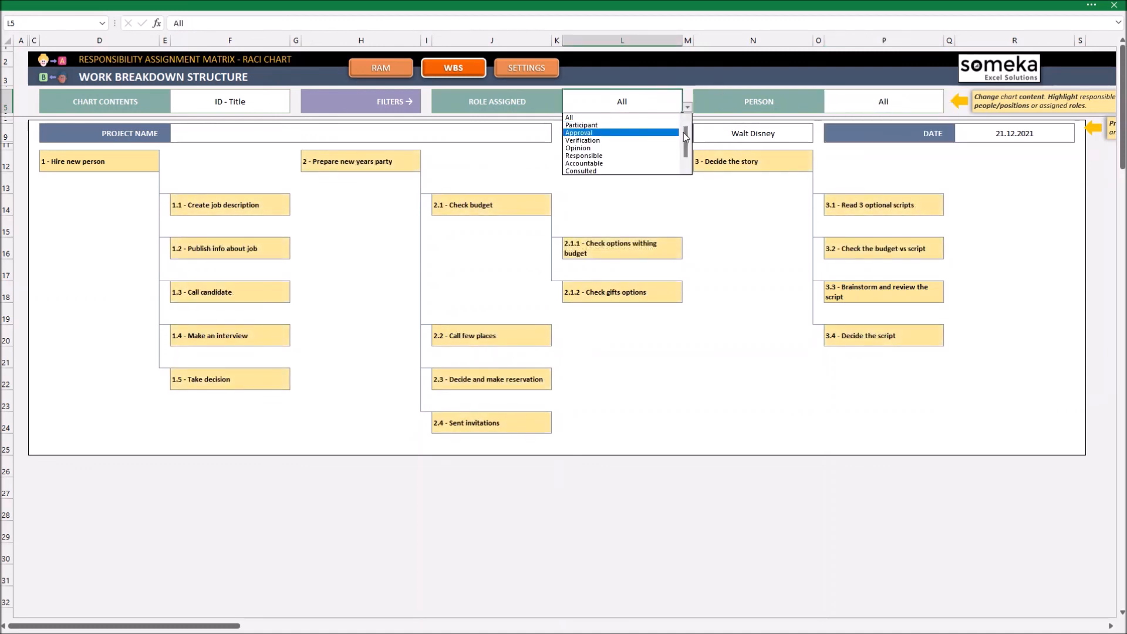